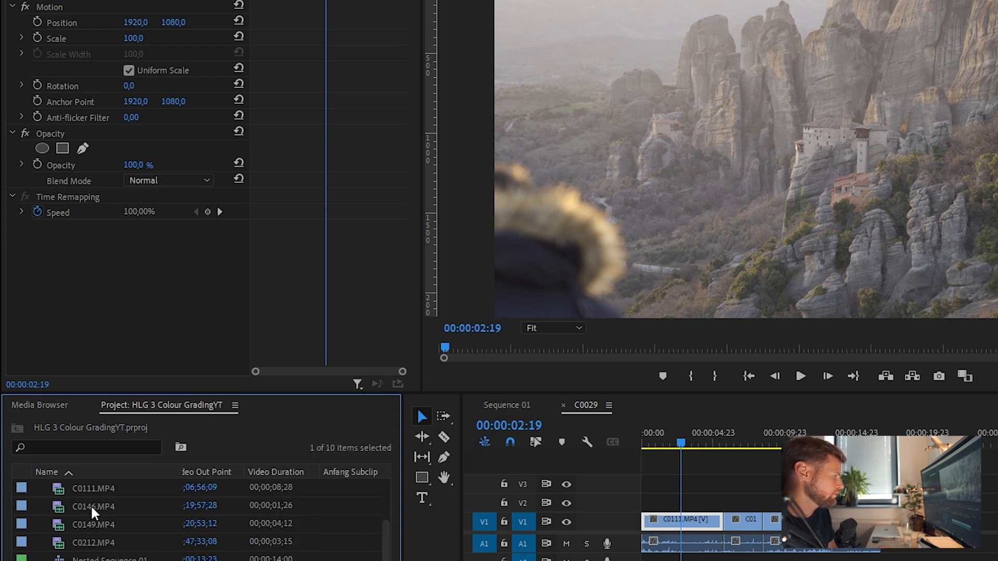
Step: Interpret the four selected MP4 clips with a Rec. 709 color space override instead of Rec. 2100 HLG
click(94, 543)
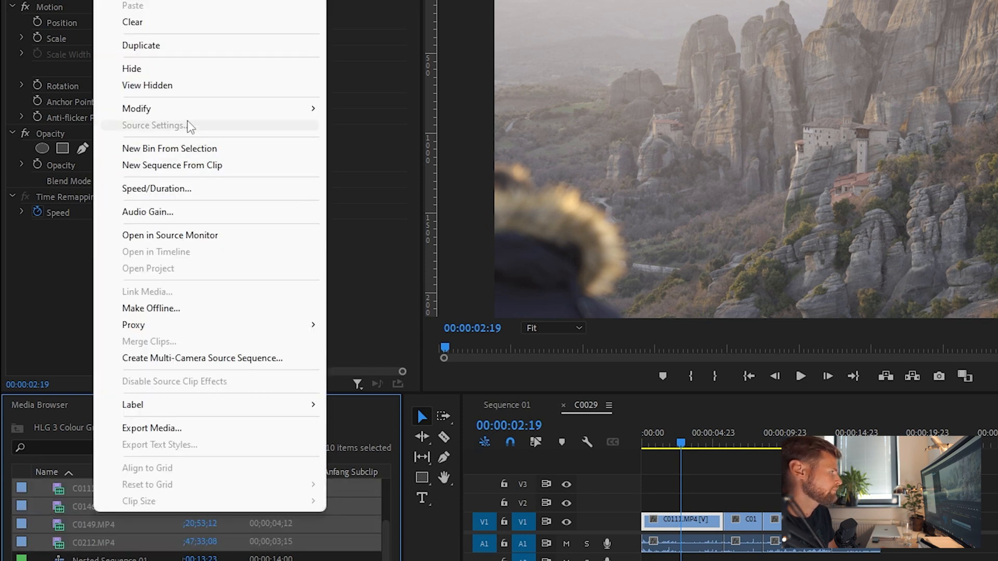
mouse_move(136, 108)
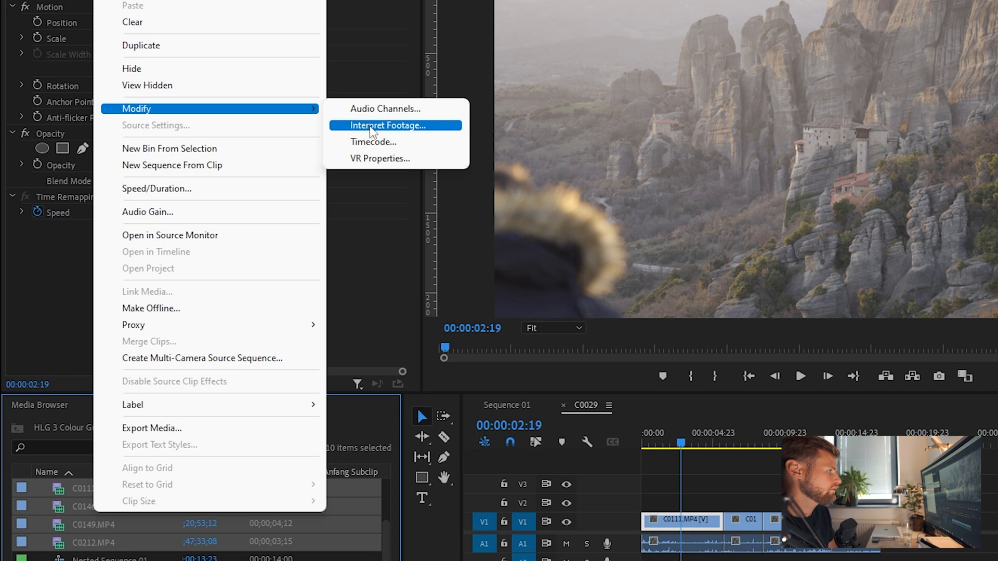
click(388, 125)
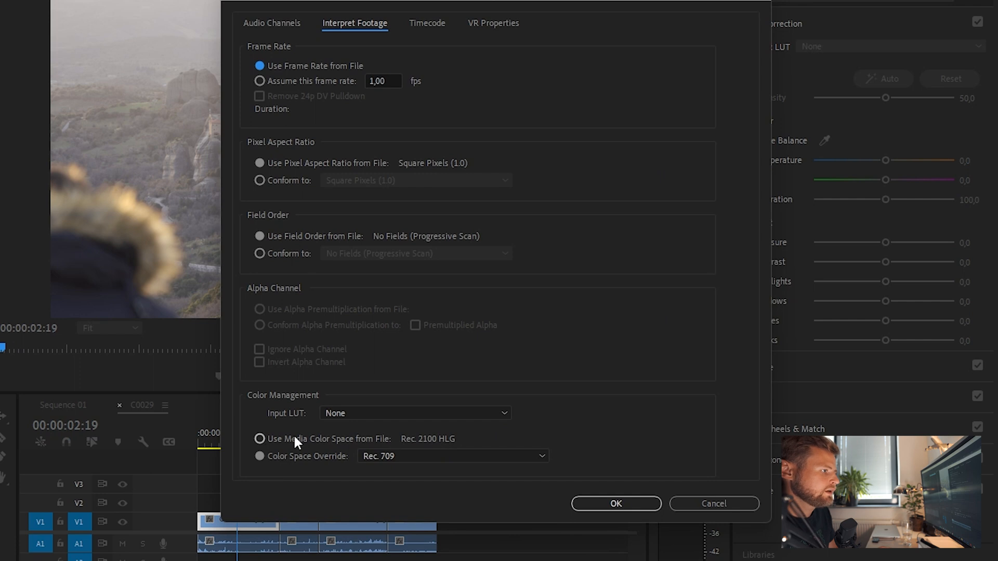
click(259, 438)
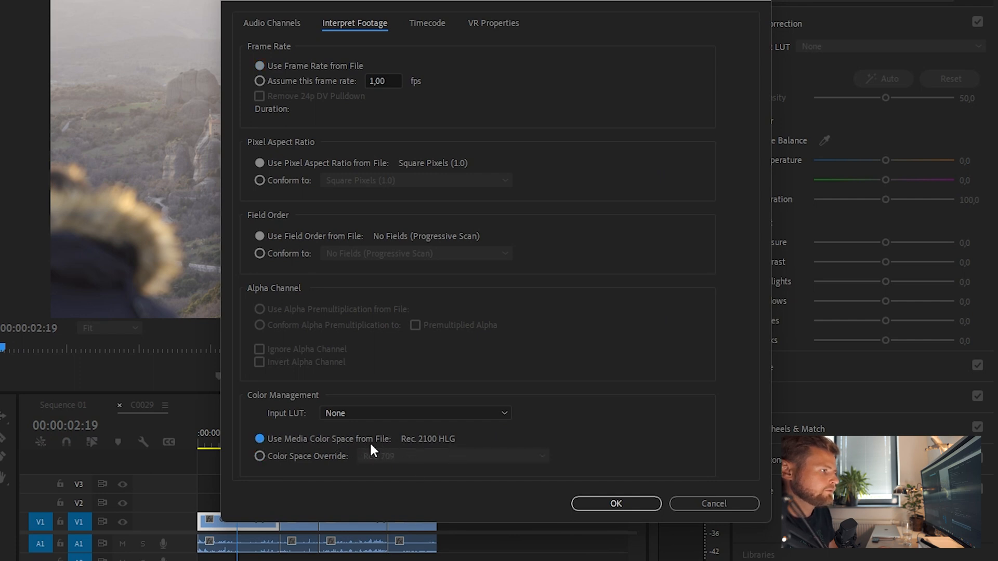
mouse_move(431, 450)
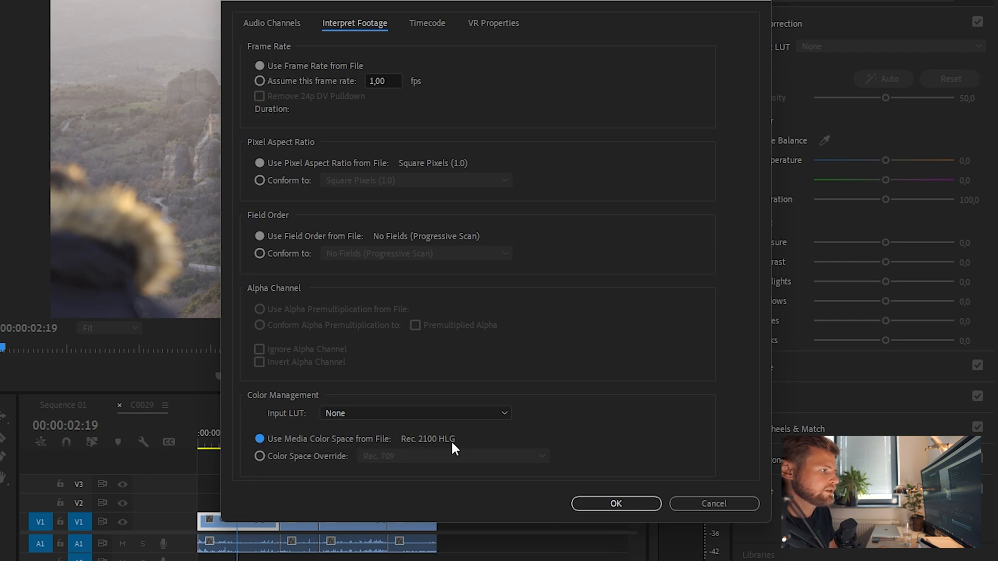
click(259, 456)
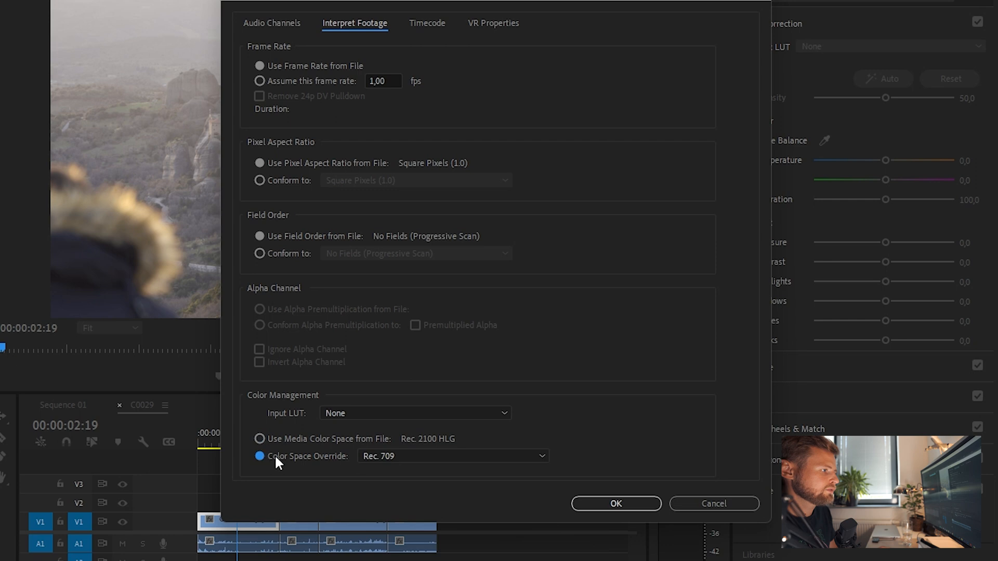
click(452, 455)
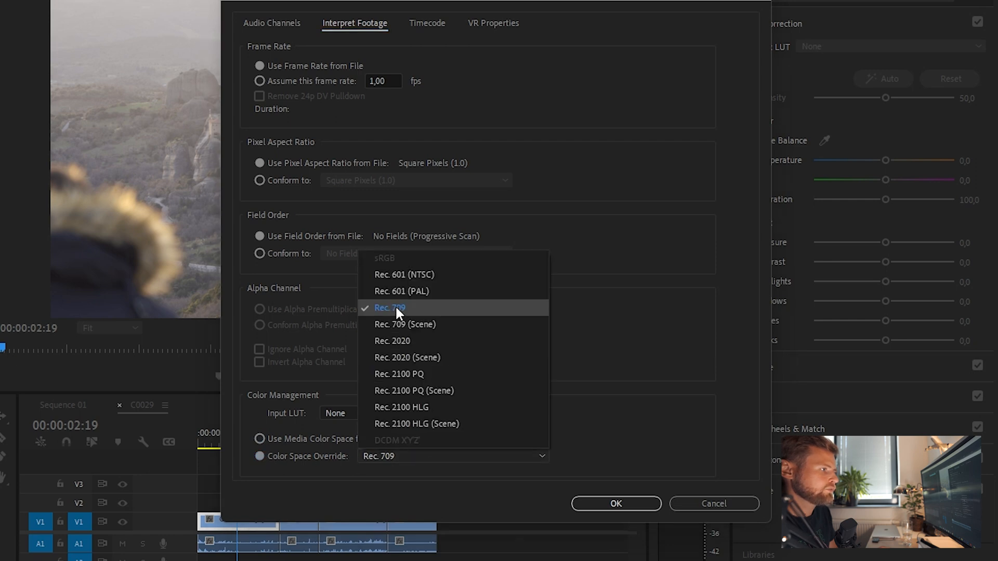
click(390, 308)
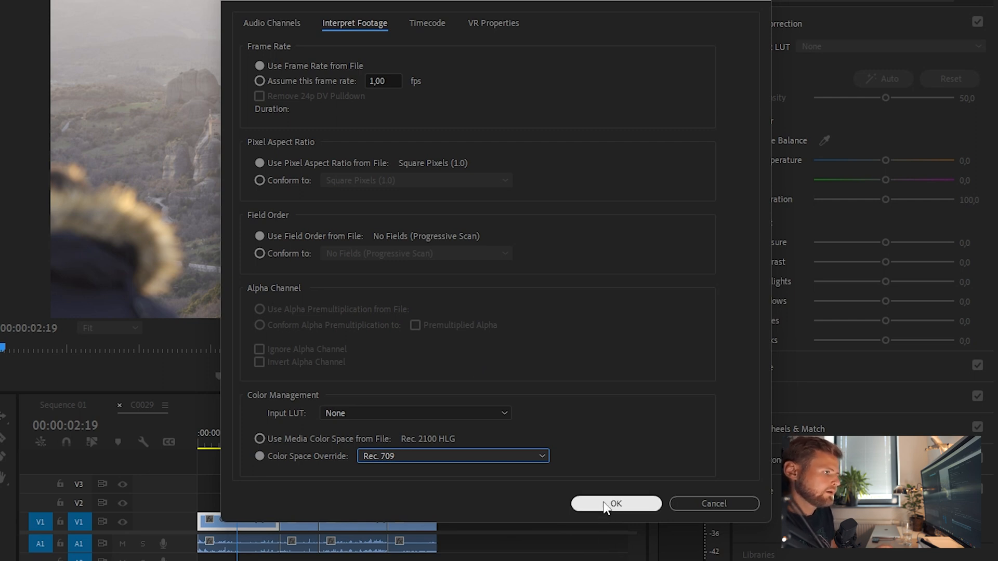
click(615, 504)
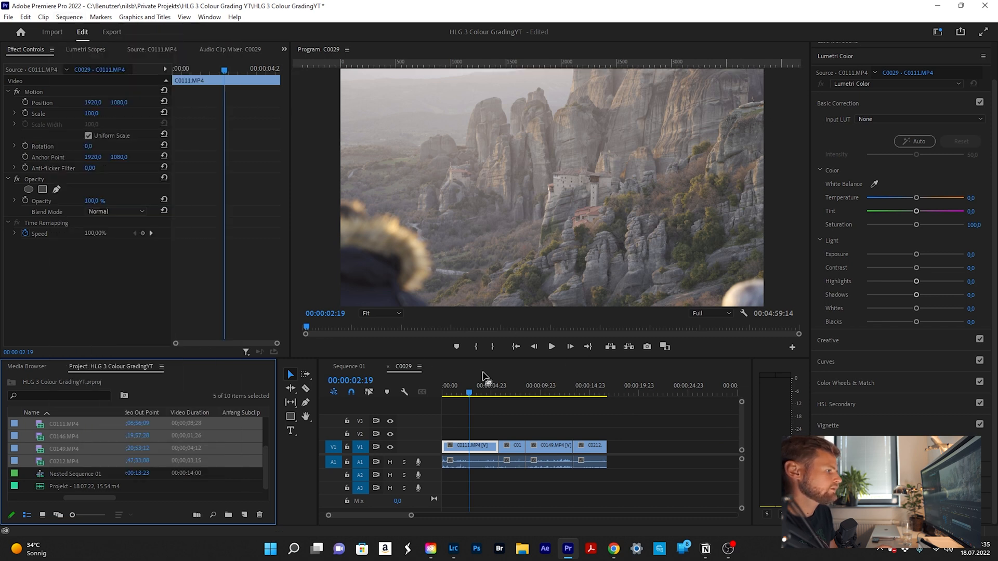
click(69, 17)
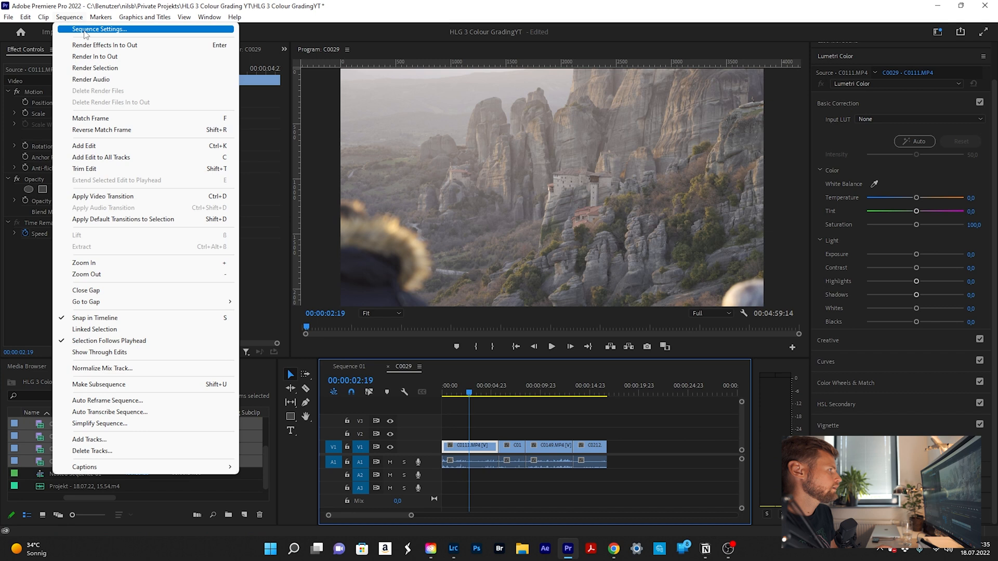
click(100, 29)
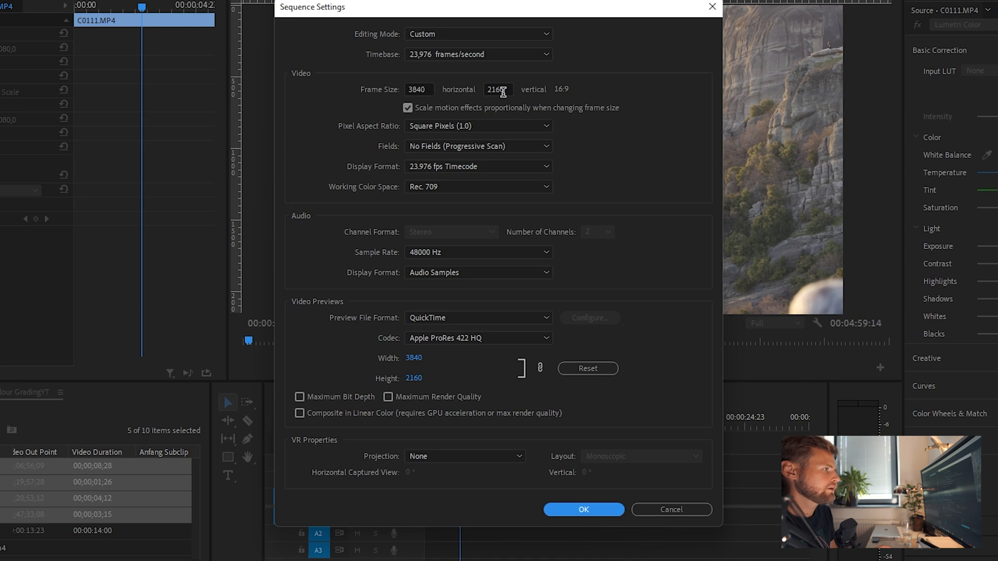
mouse_move(572, 96)
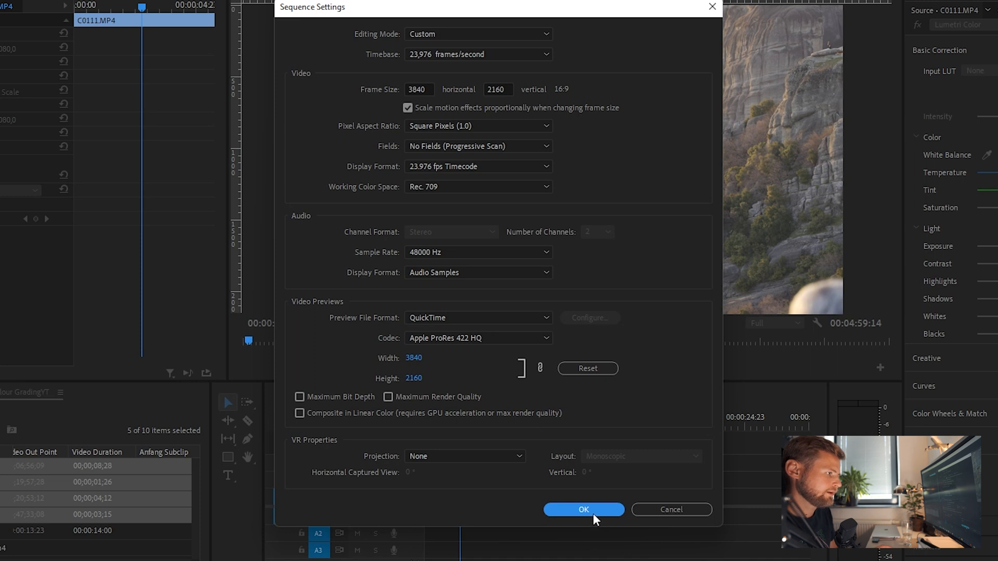
click(583, 509)
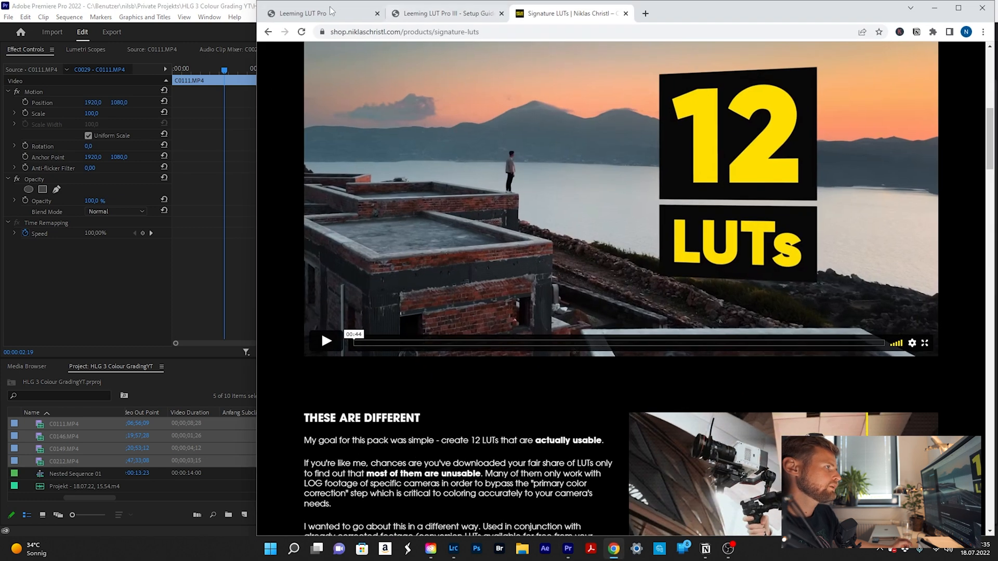
Step: Browse the Leeming LUT Pro purchase checklist and camera-specific LUT packs such as Sony Picture Profiles
click(305, 13)
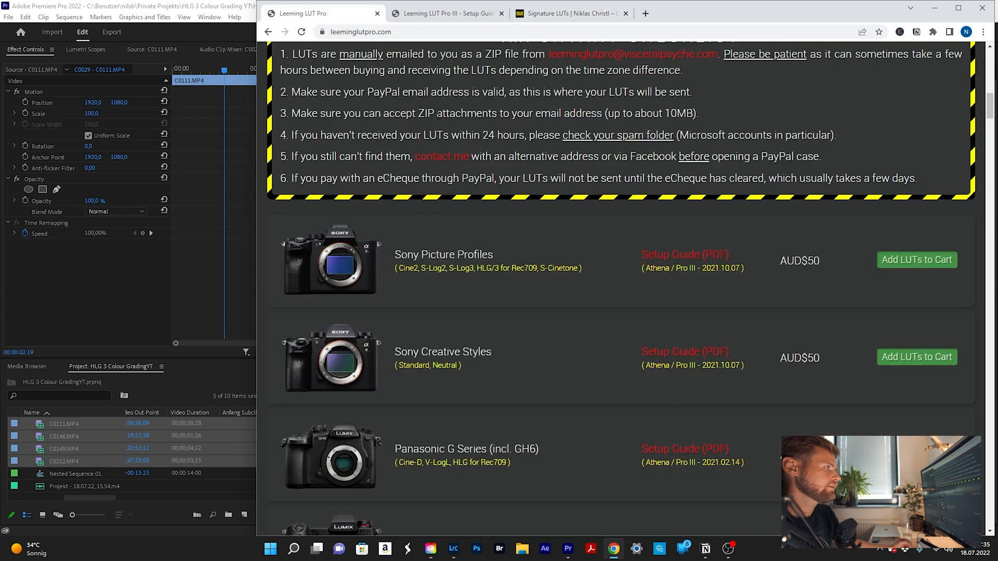
mouse_move(481, 291)
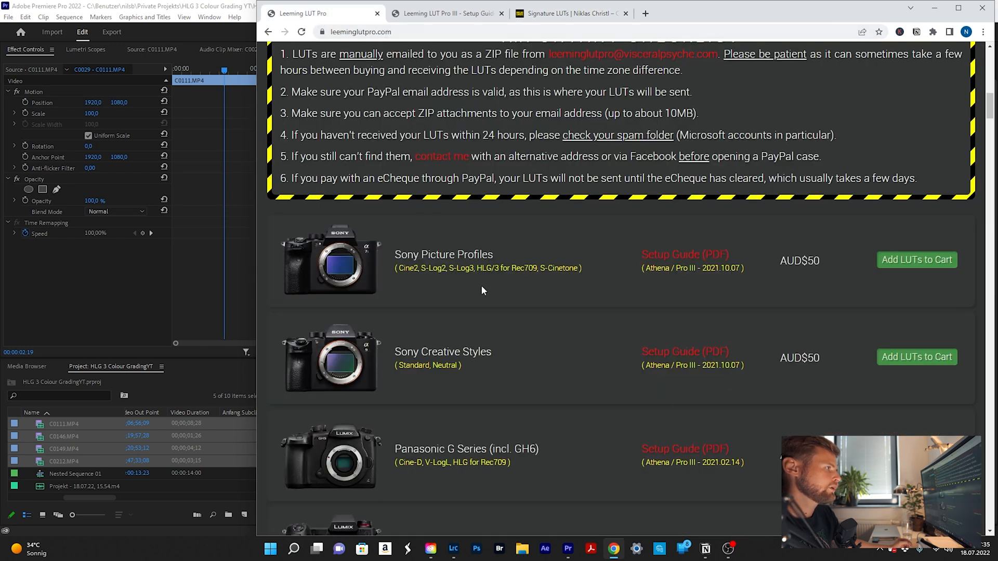
scroll(up, 3)
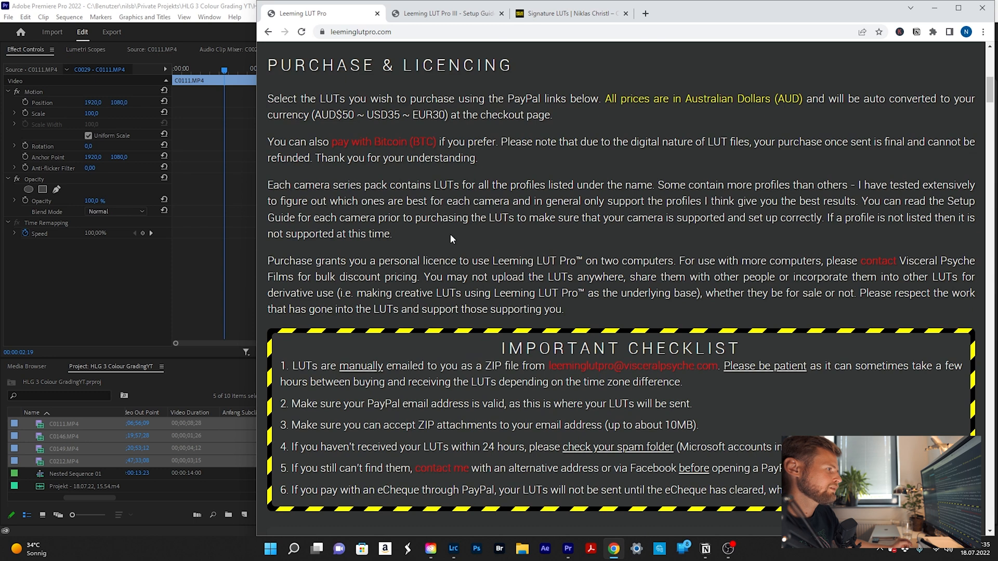
scroll(down, 3)
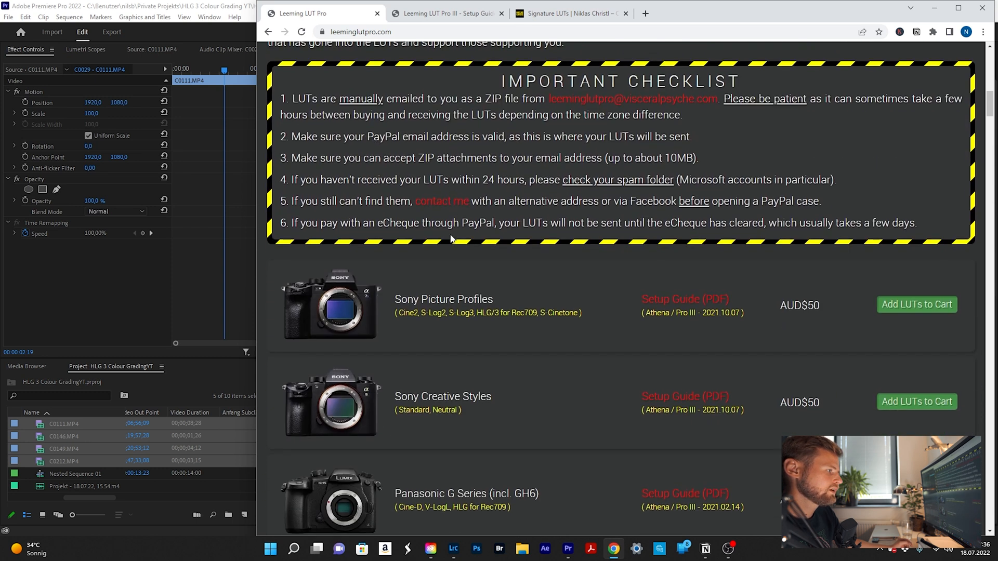
scroll(down, 3)
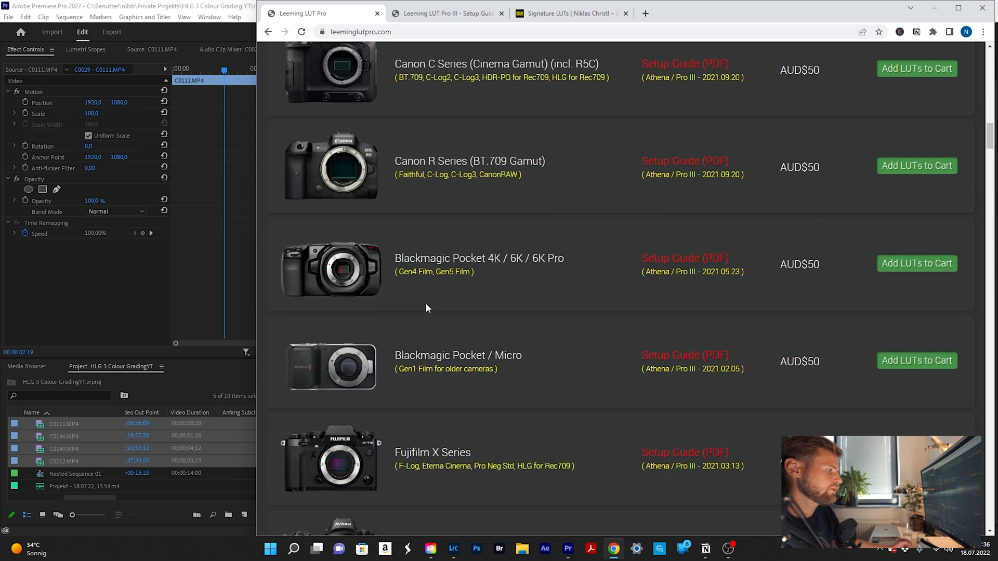
scroll(down, 3)
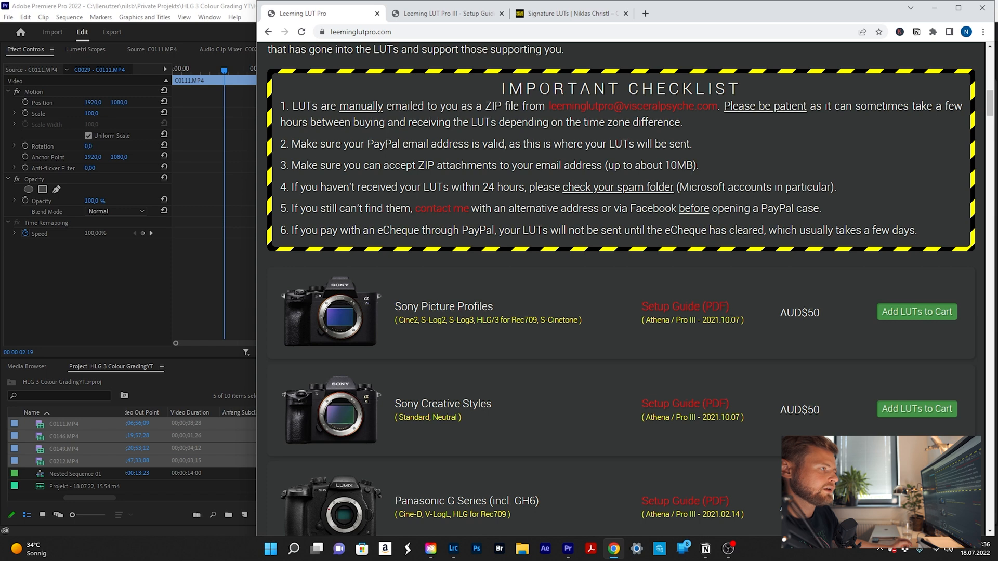
mouse_move(828, 320)
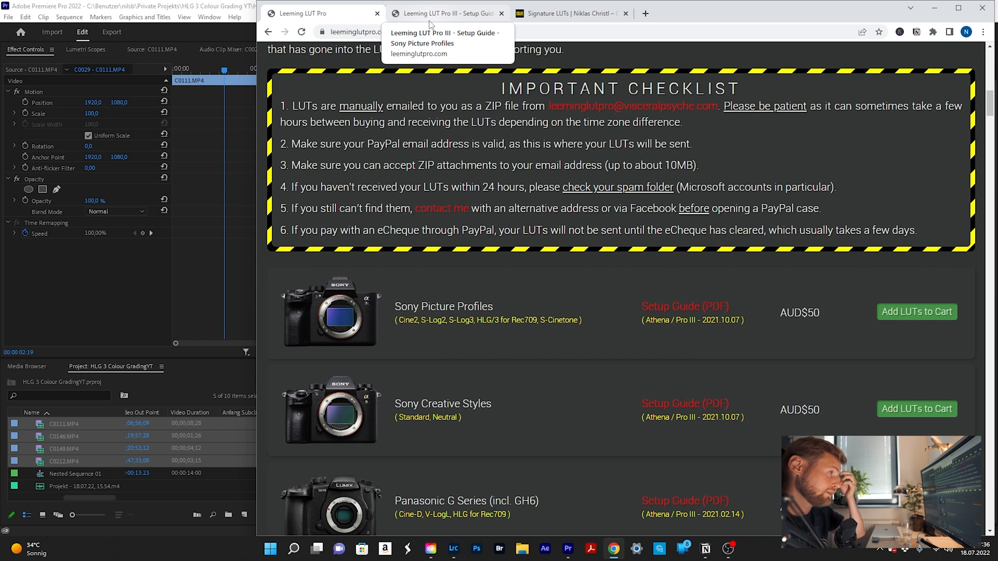
mouse_move(692, 294)
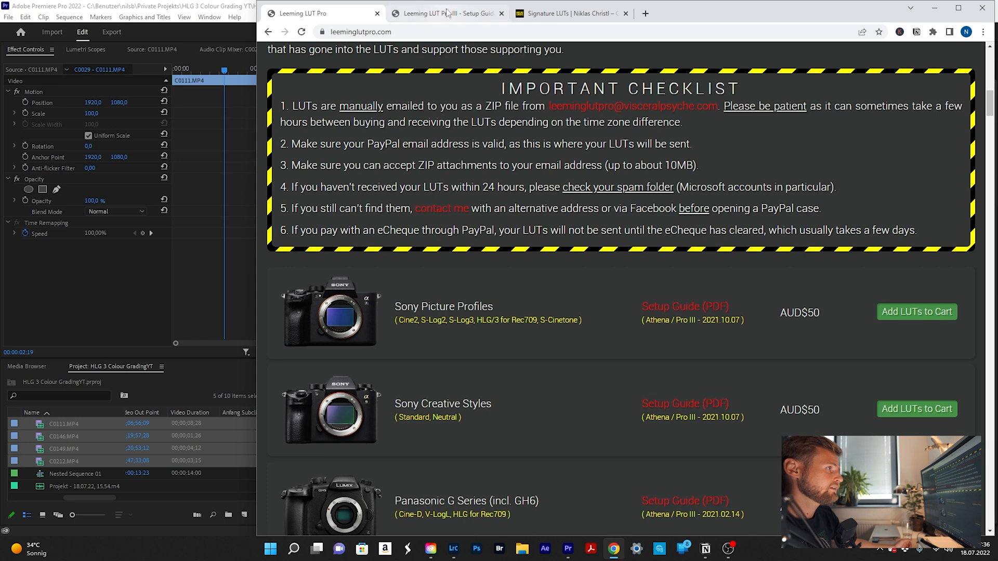
Step: Read through the Leeming LUT Pro III Sony Picture Profiles setup guide PDF pages
click(446, 13)
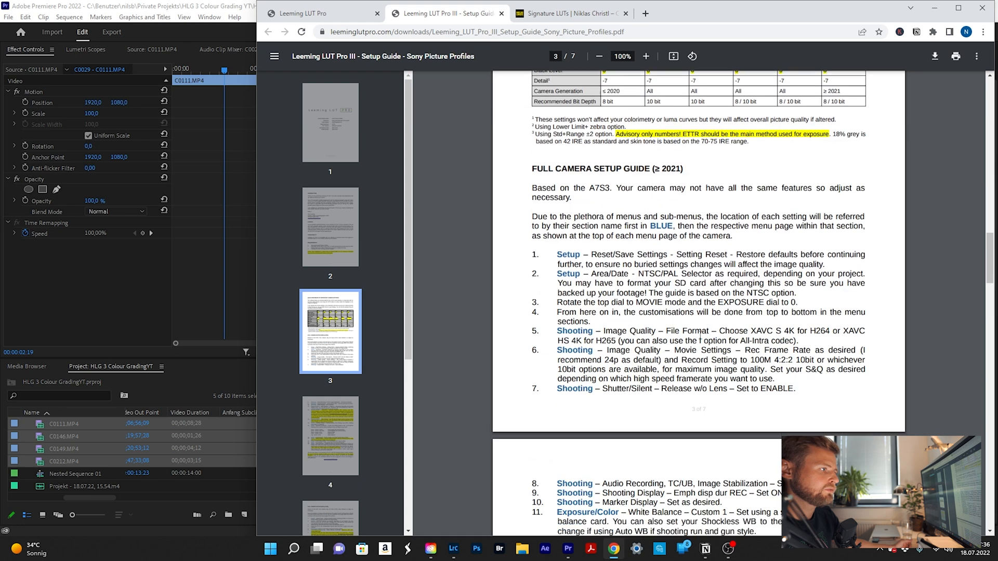
scroll(down, 3)
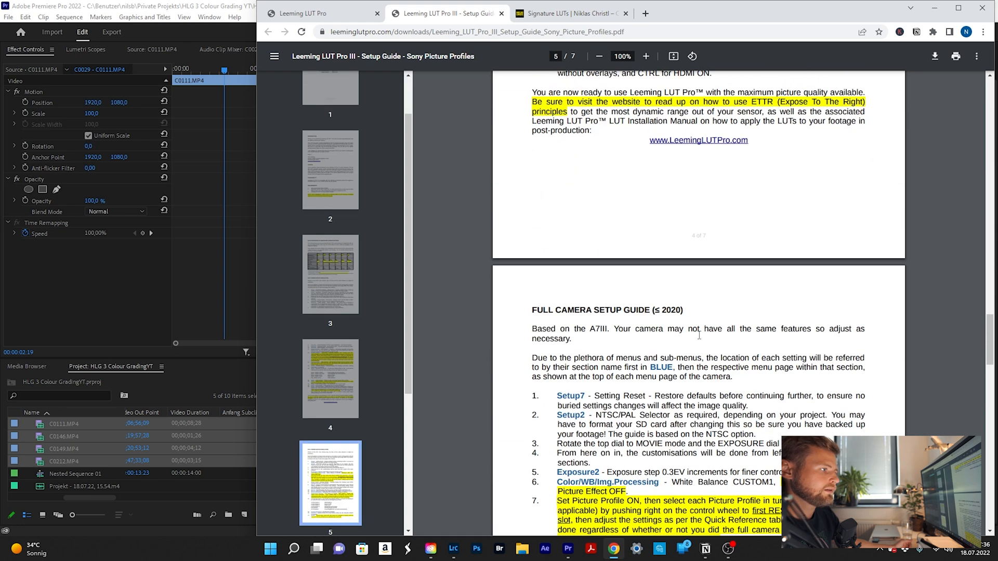
scroll(down, 3)
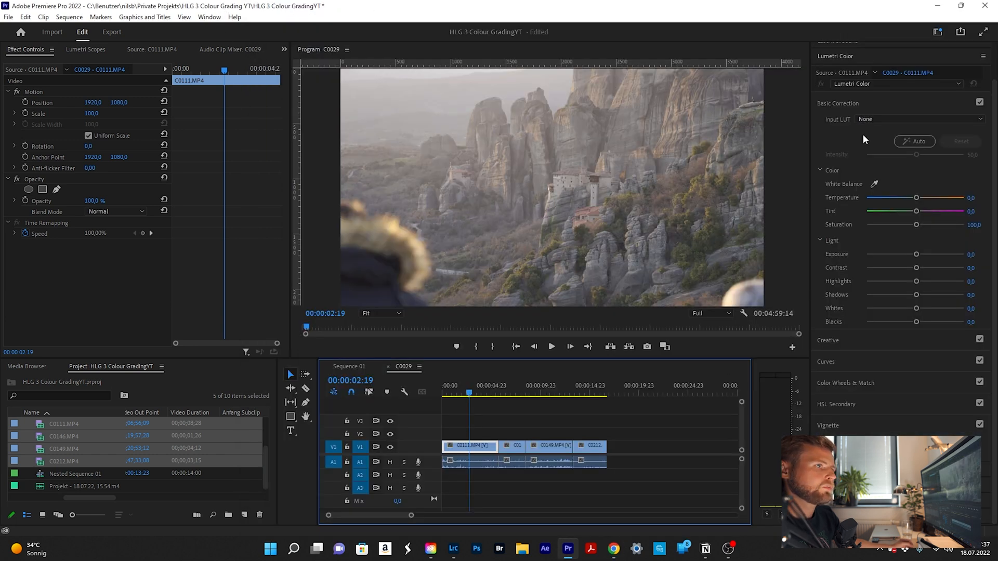
mouse_move(876, 156)
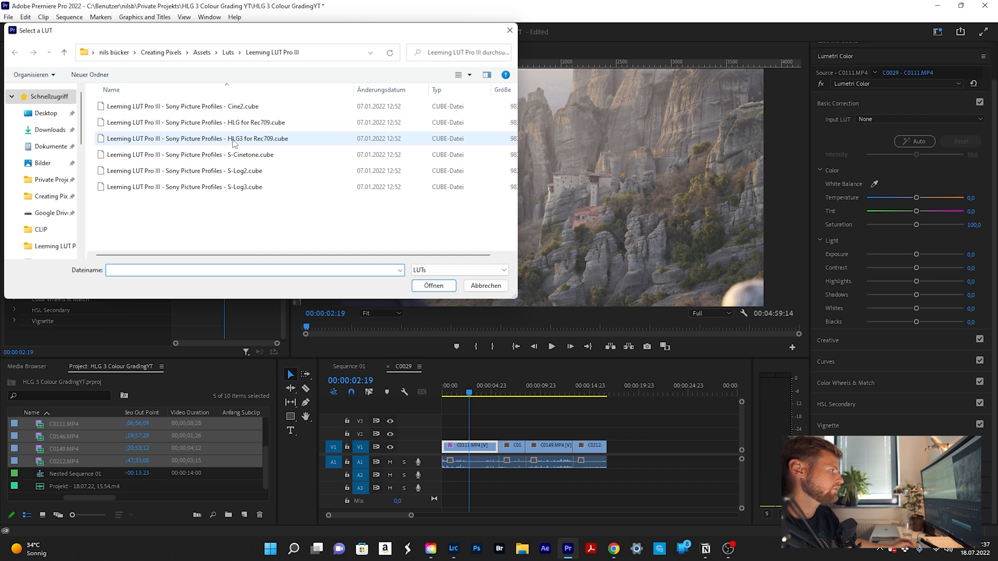
mouse_move(268, 141)
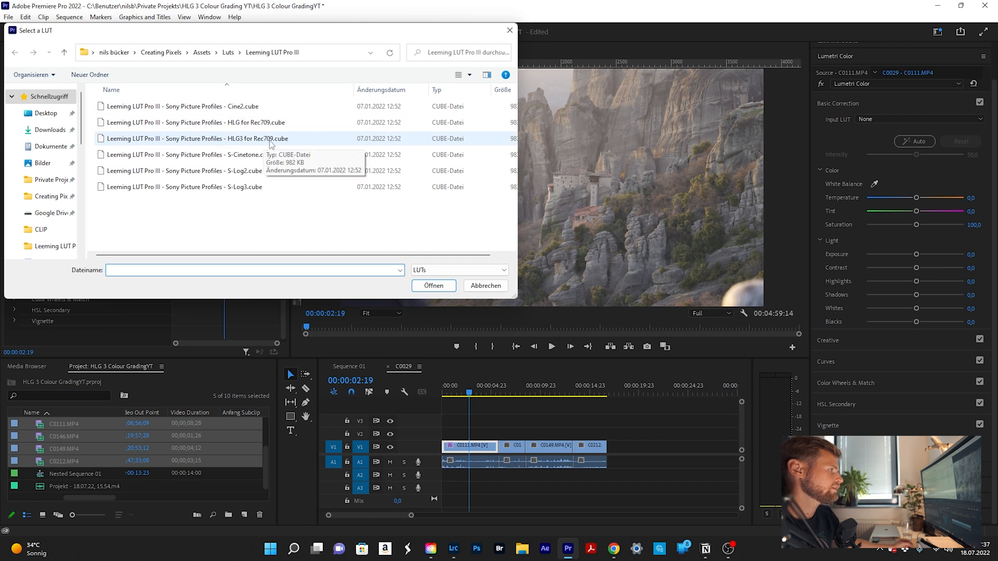
Step: Choose 'HLG3 for Rec709.cube' as the clip's Lumetri input LUT
click(432, 284)
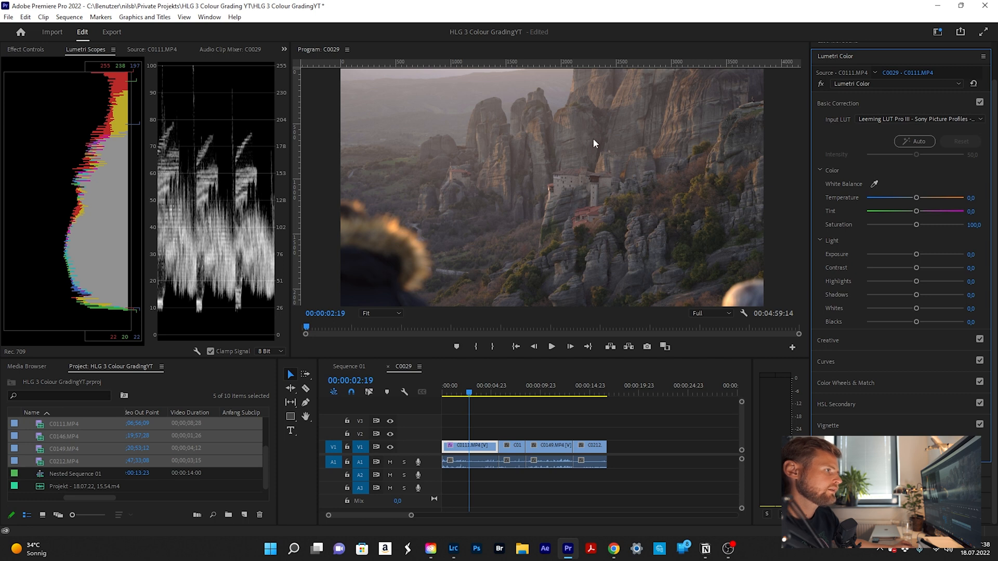
mouse_move(630, 183)
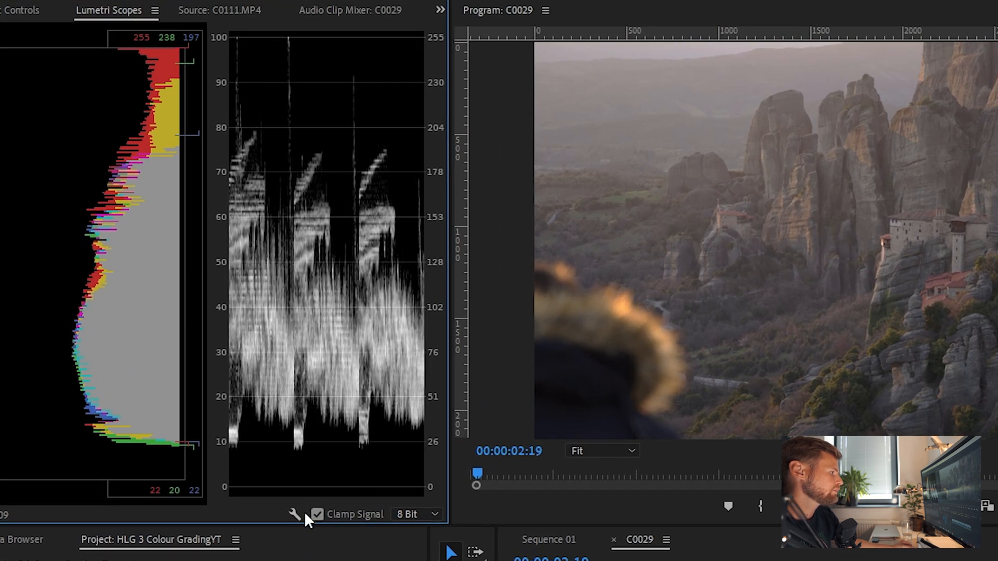
Step: View the LUT-applied C0111 clip with its RGB parade and waveform scopes
click(295, 515)
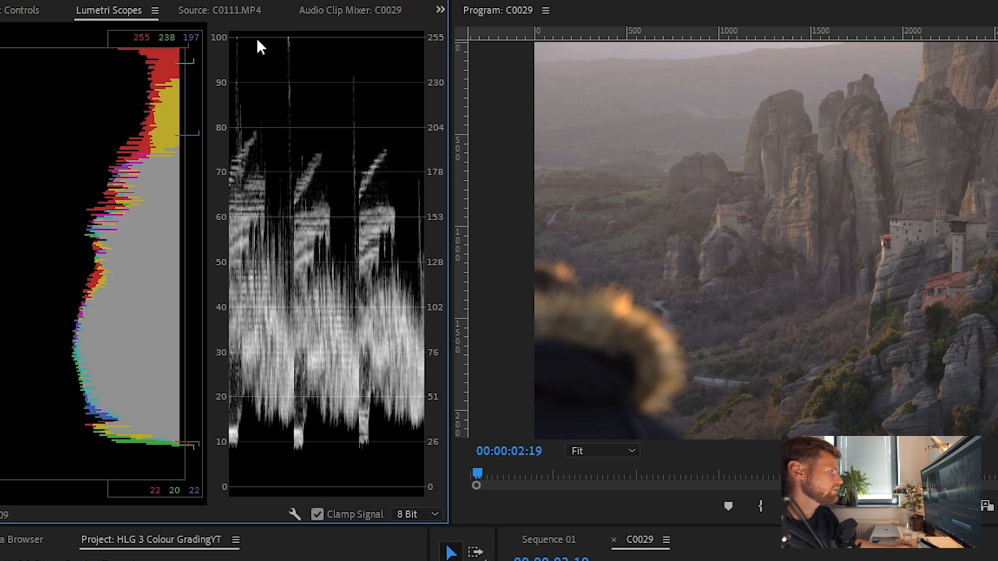
mouse_move(244, 500)
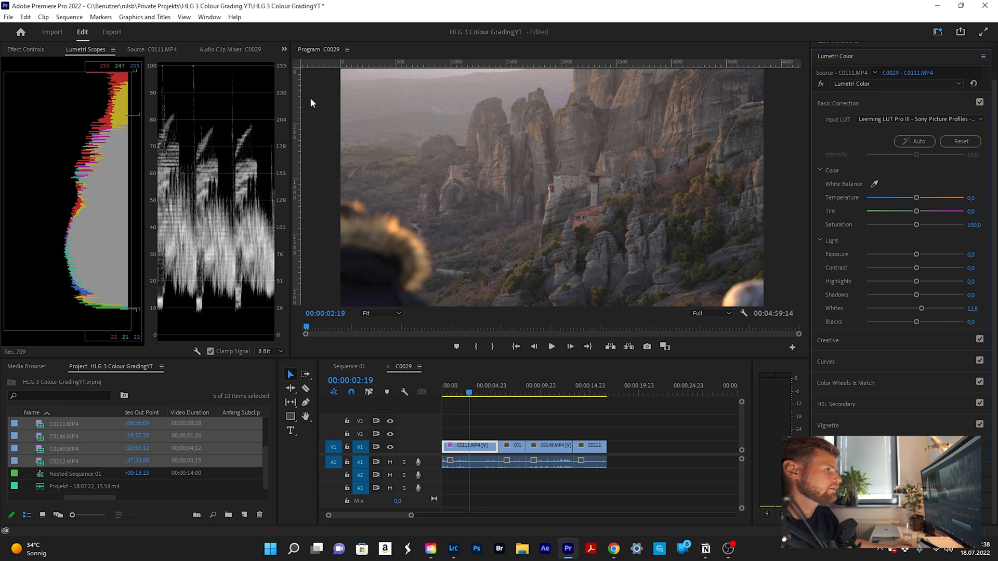
mouse_move(188, 70)
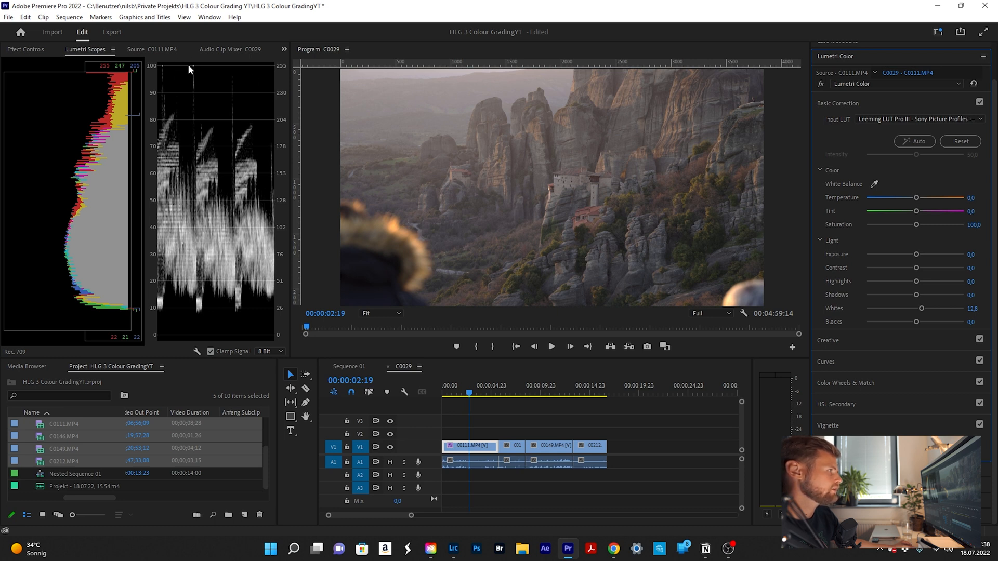
mouse_move(533, 95)
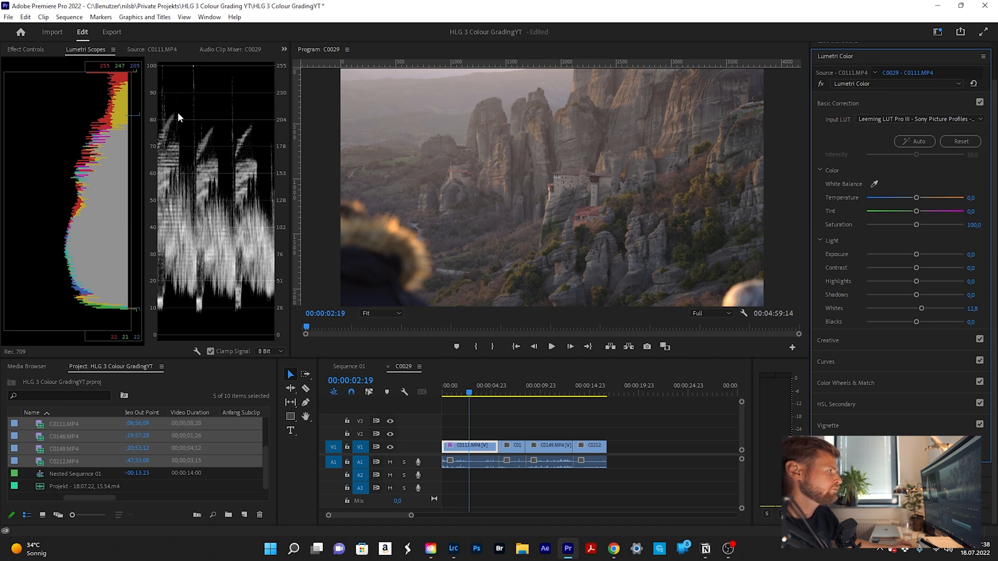
mouse_move(339, 212)
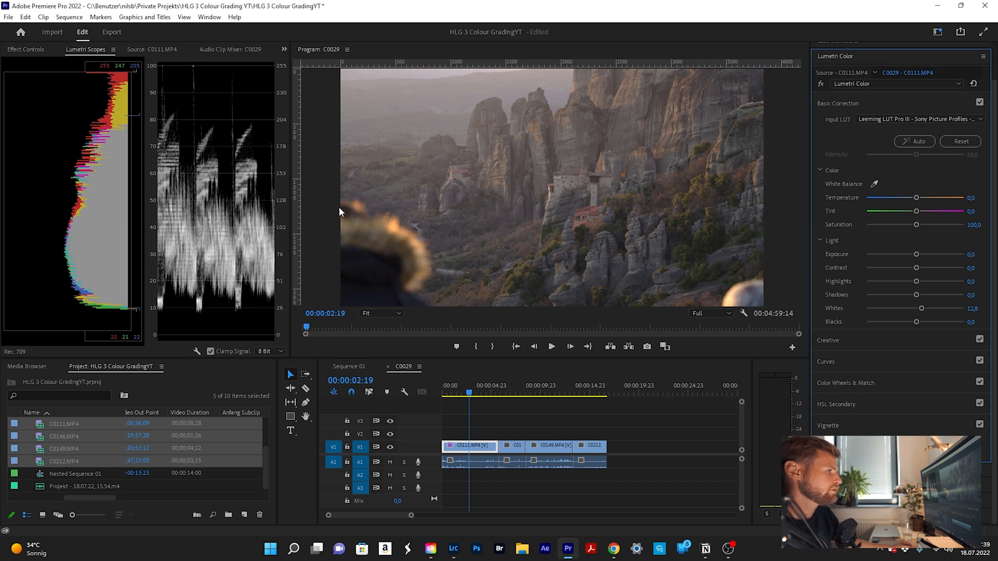
Step: Raise Whites to 72.3, darken Blacks to -23.4 and Shadows to -43.6
drag(921, 308, 930, 308)
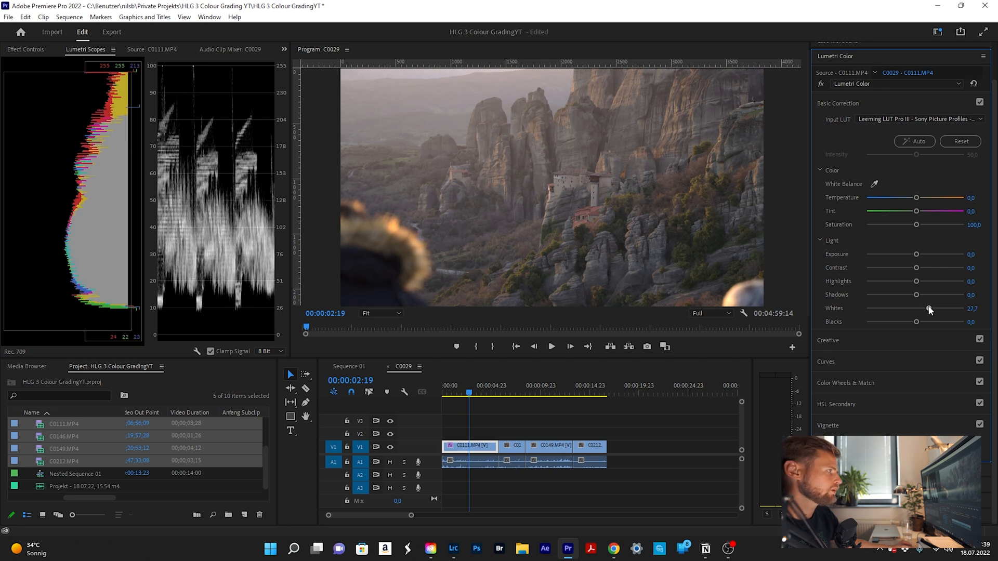
drag(931, 309, 948, 309)
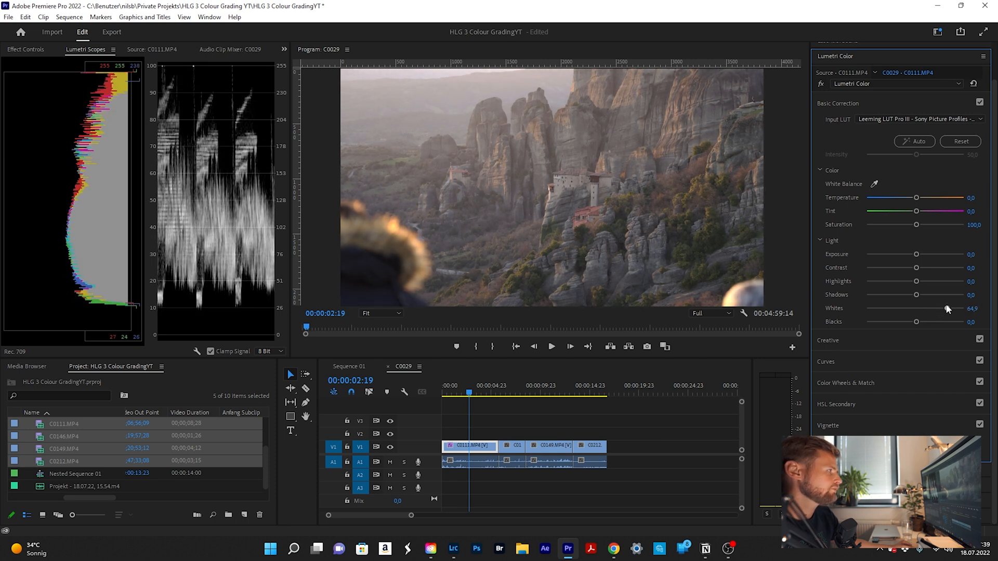
drag(945, 308, 951, 308)
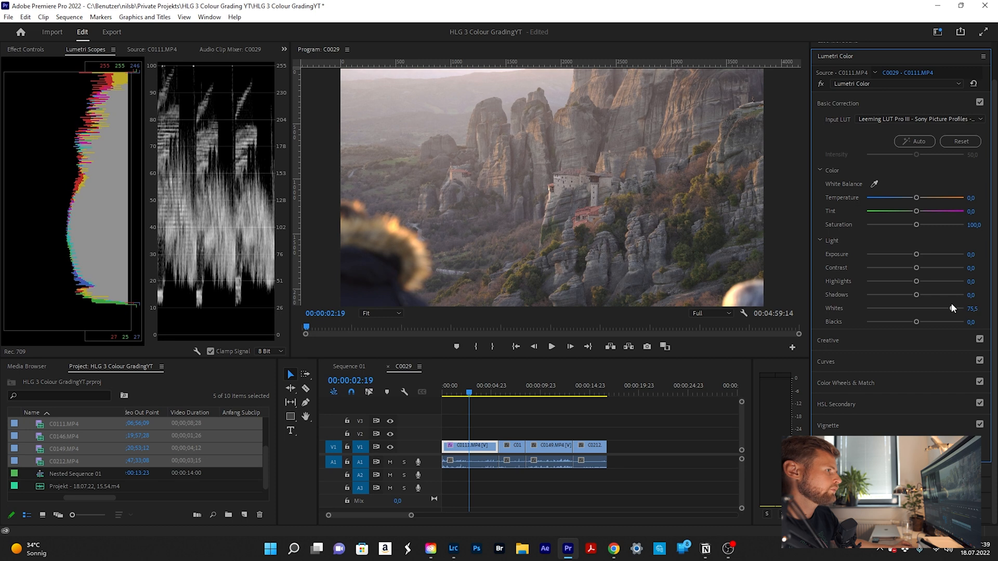
drag(935, 308, 927, 308)
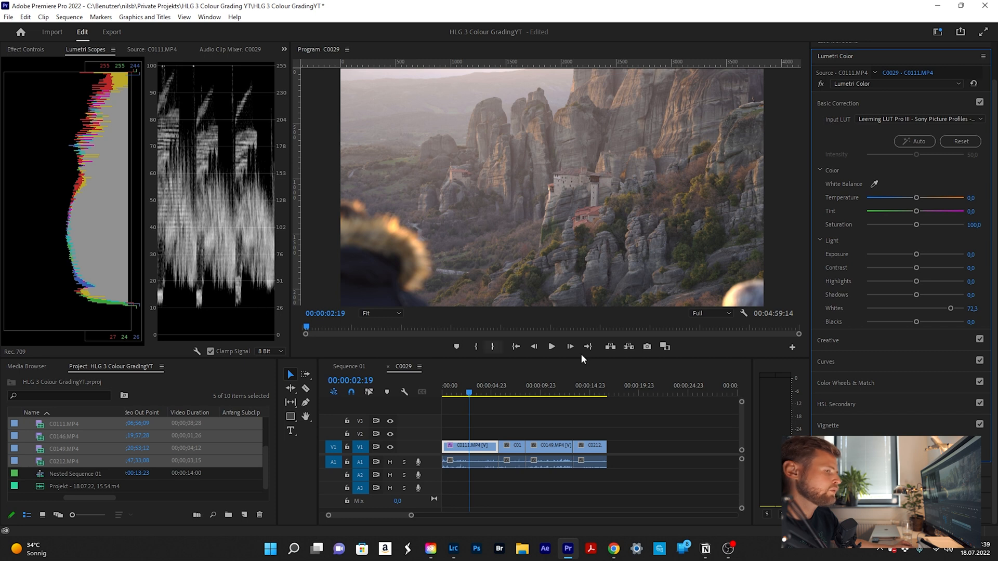
drag(934, 321, 909, 321)
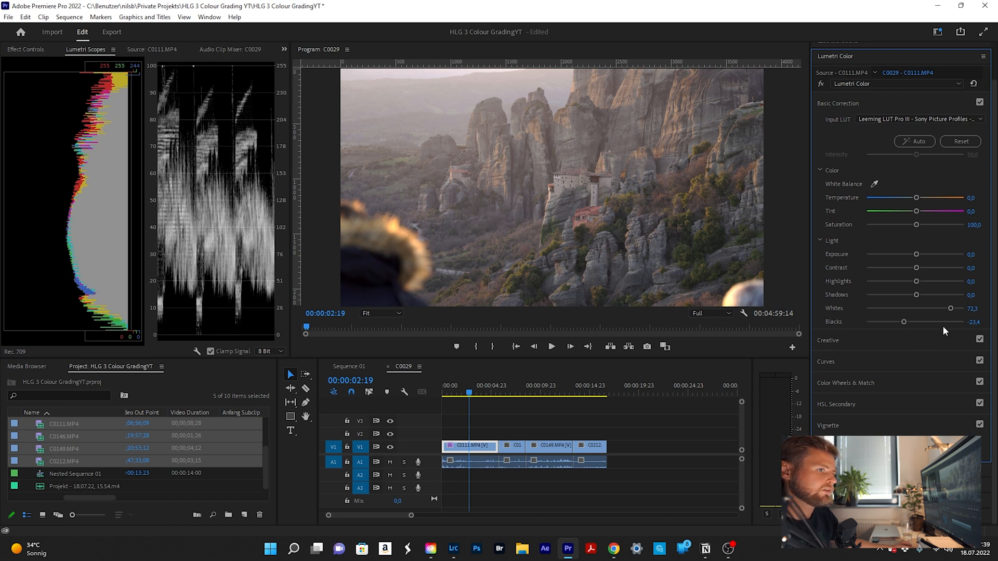
drag(917, 294, 906, 294)
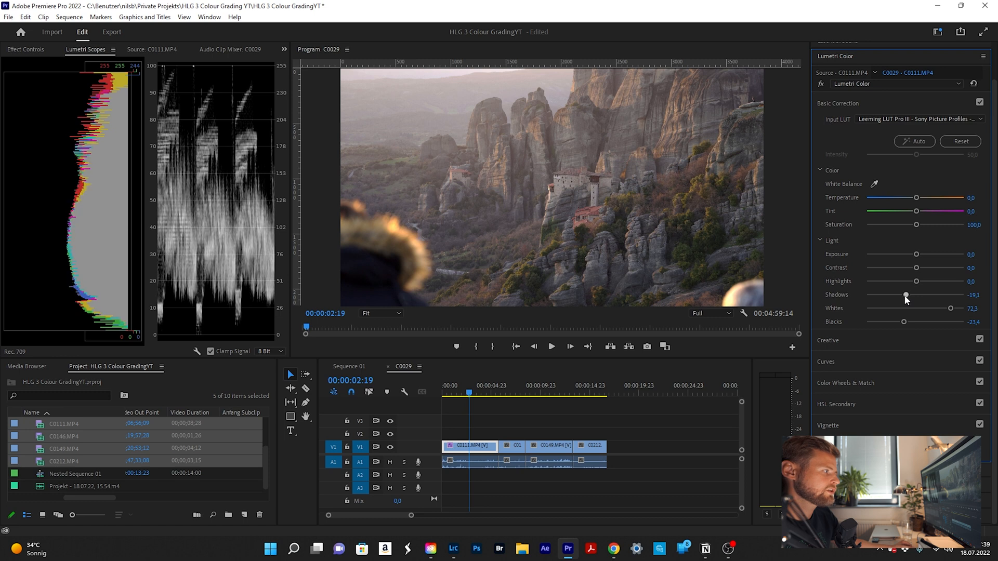
drag(906, 295, 898, 295)
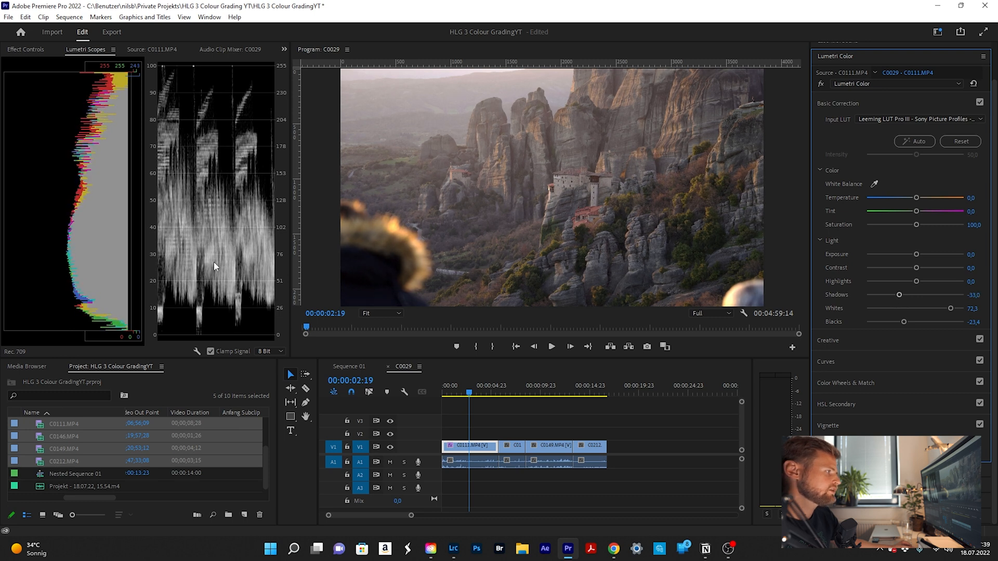
mouse_move(153, 262)
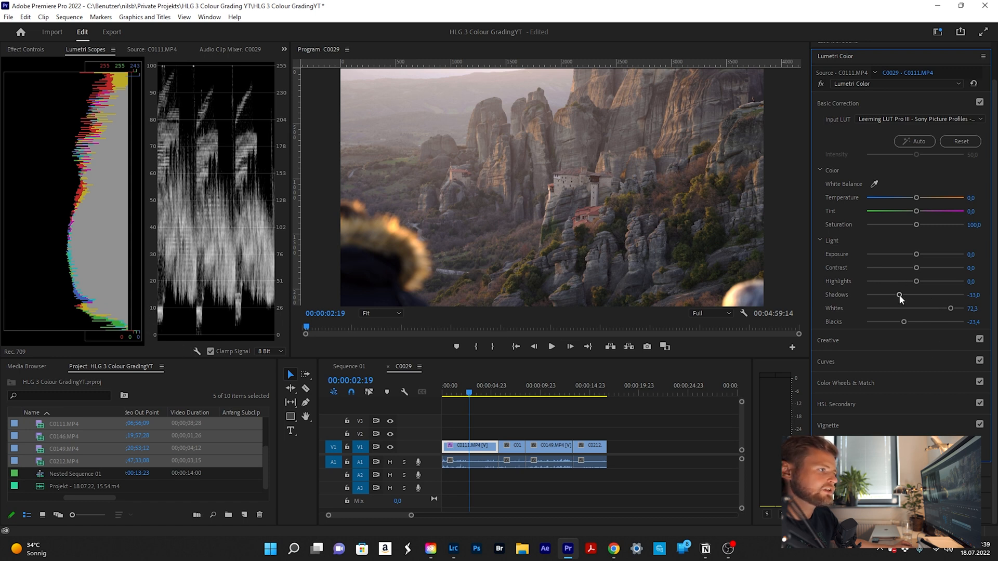
drag(900, 296, 894, 297)
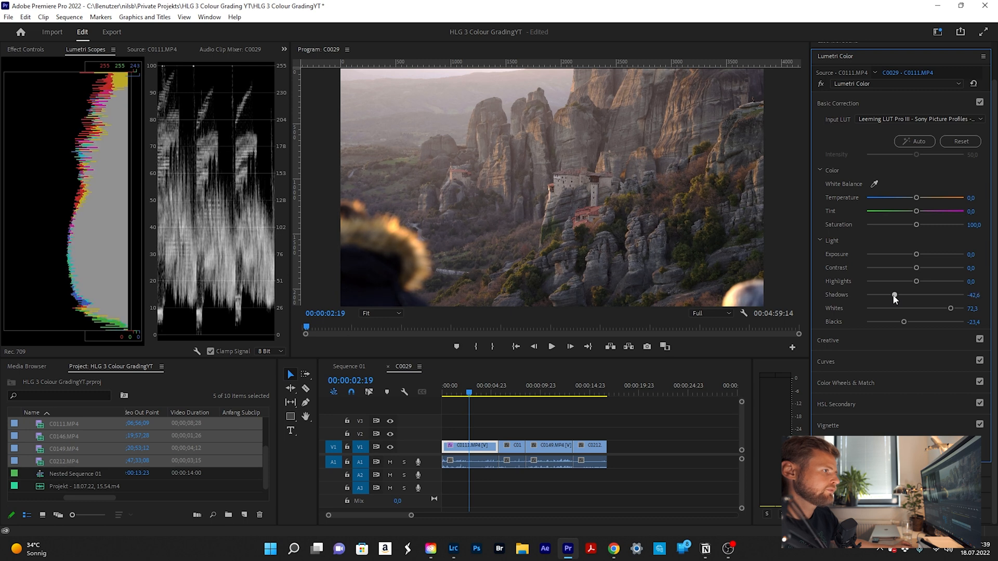
Step: Pull Highlights to -12.8, keep Exposure at zero, warm Temperature to 8.5 with Tint 4.3
drag(917, 280, 925, 281)
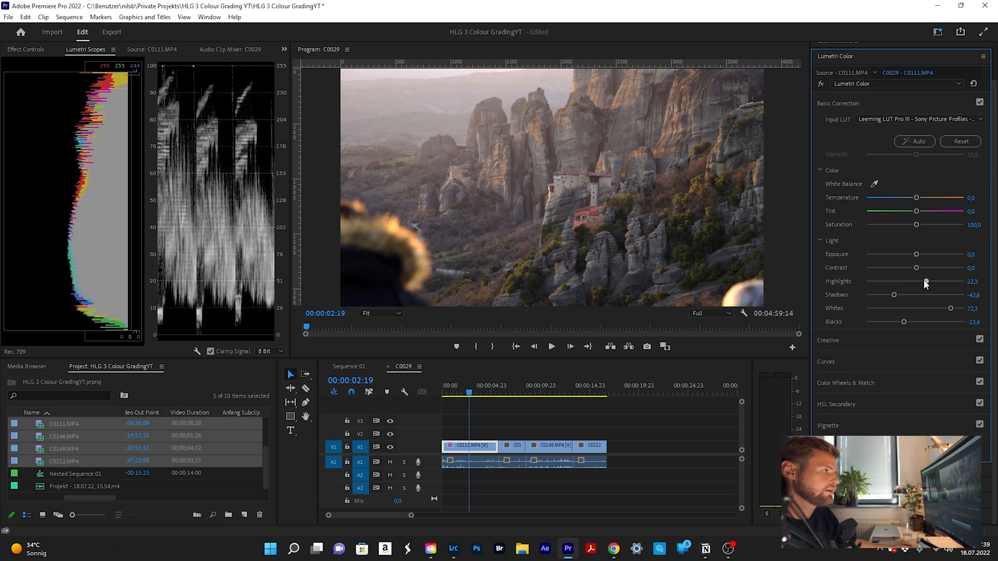
drag(925, 285, 909, 285)
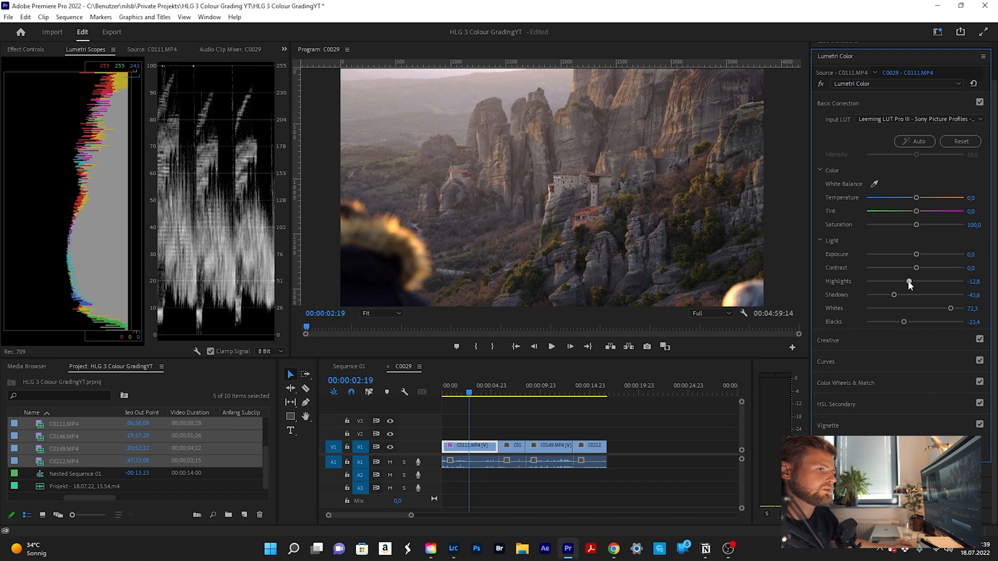
drag(917, 253, 909, 254)
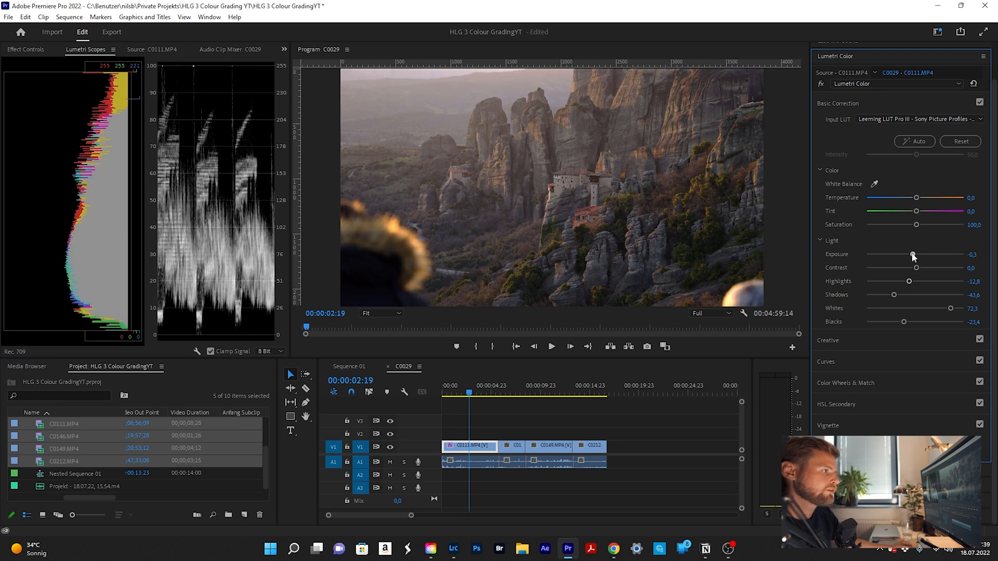
drag(912, 254, 915, 254)
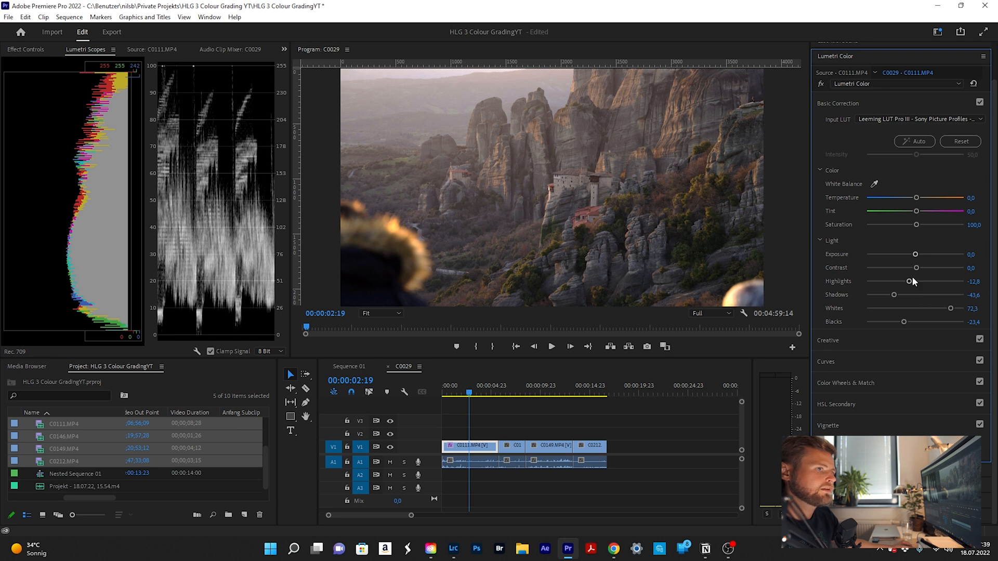
mouse_move(891, 198)
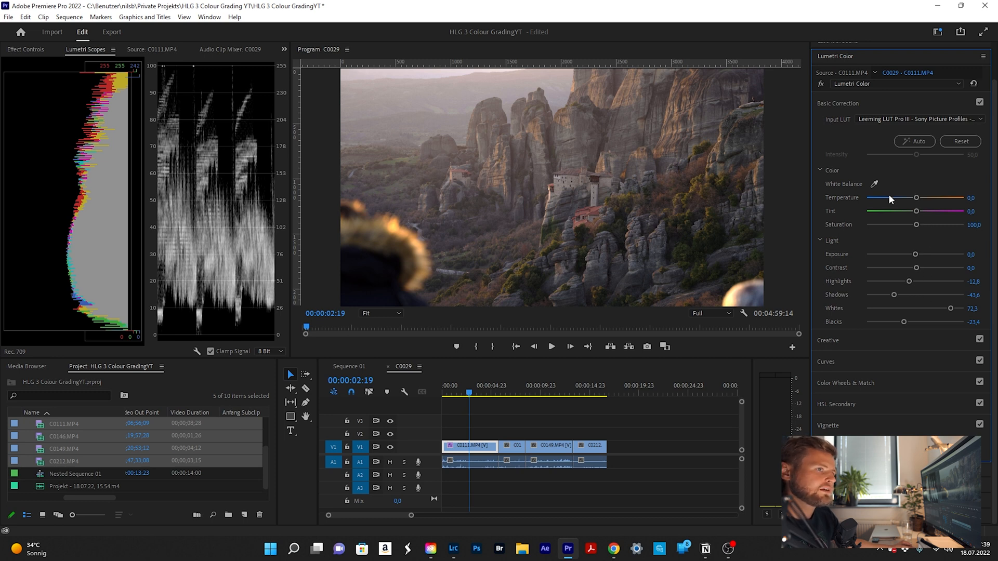
drag(915, 198, 918, 198)
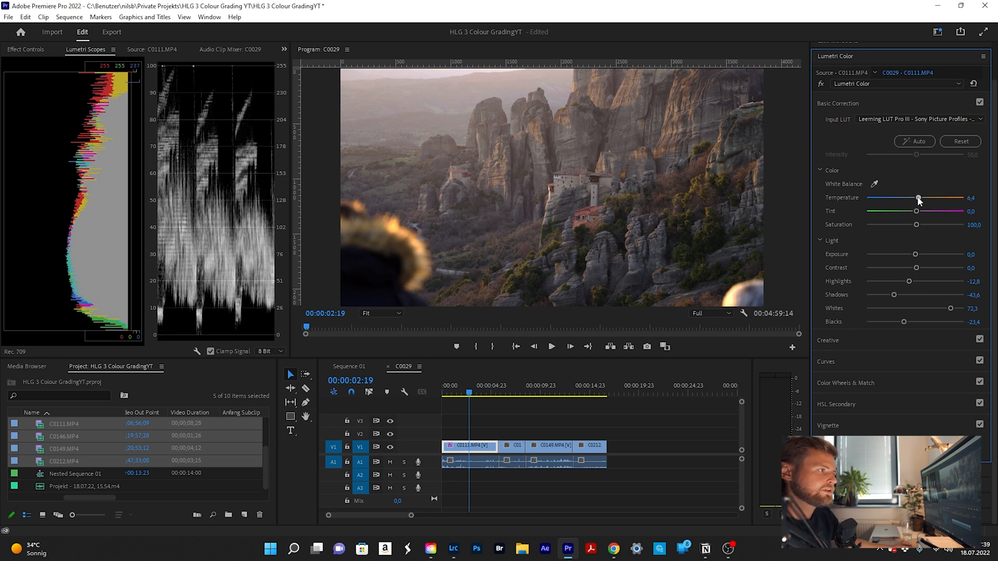
drag(918, 198, 915, 197)
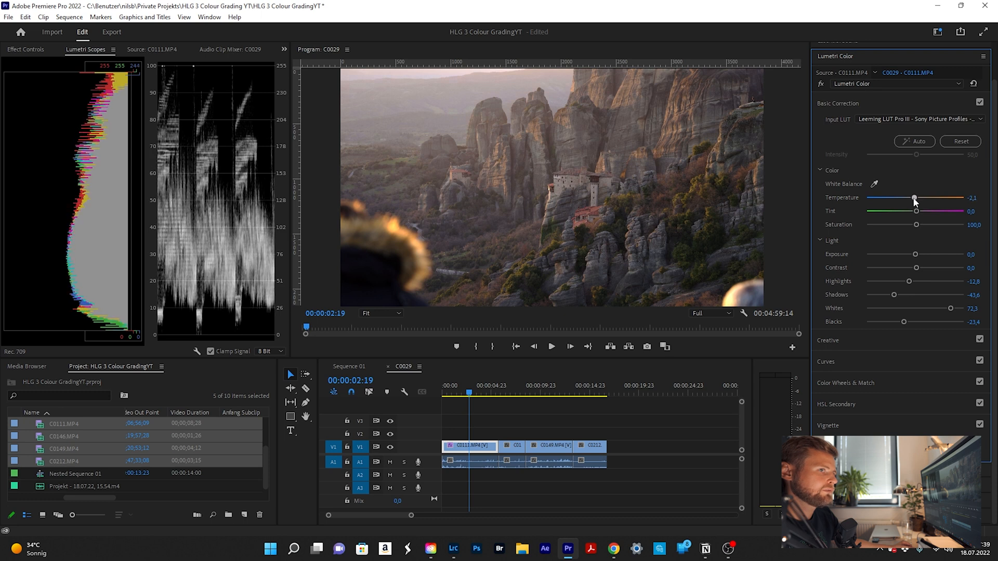
drag(915, 197, 919, 198)
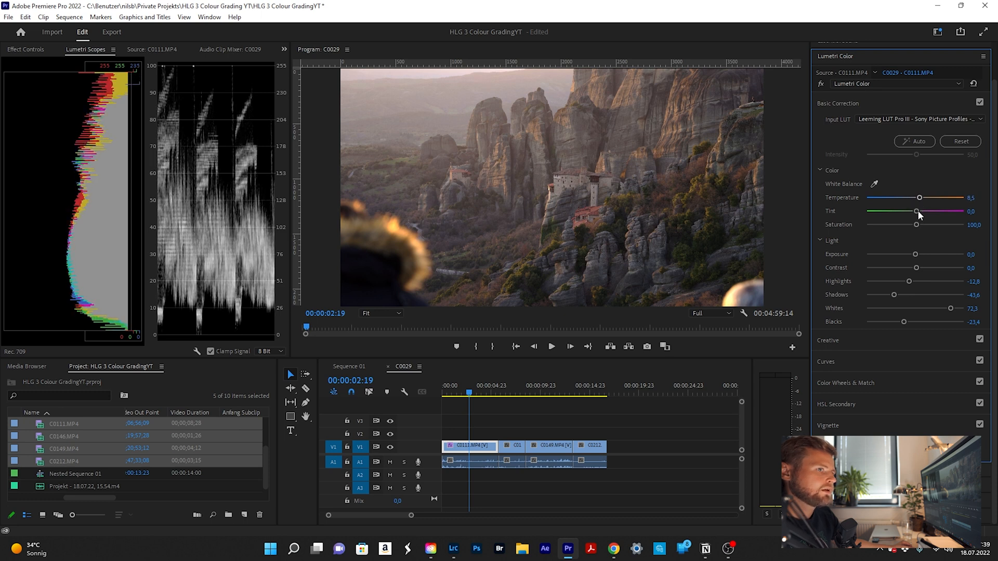
drag(917, 212, 920, 212)
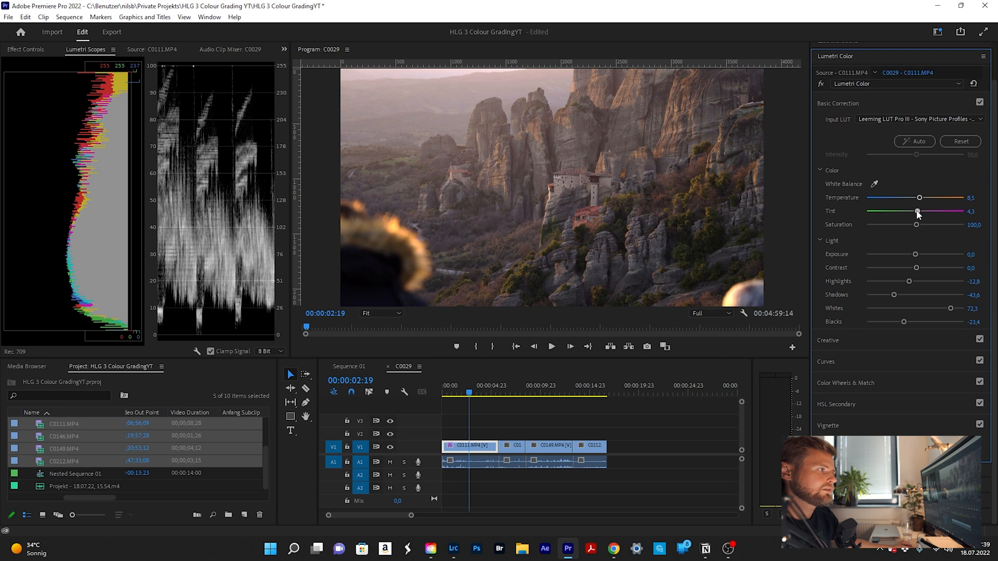
drag(917, 213, 917, 212)
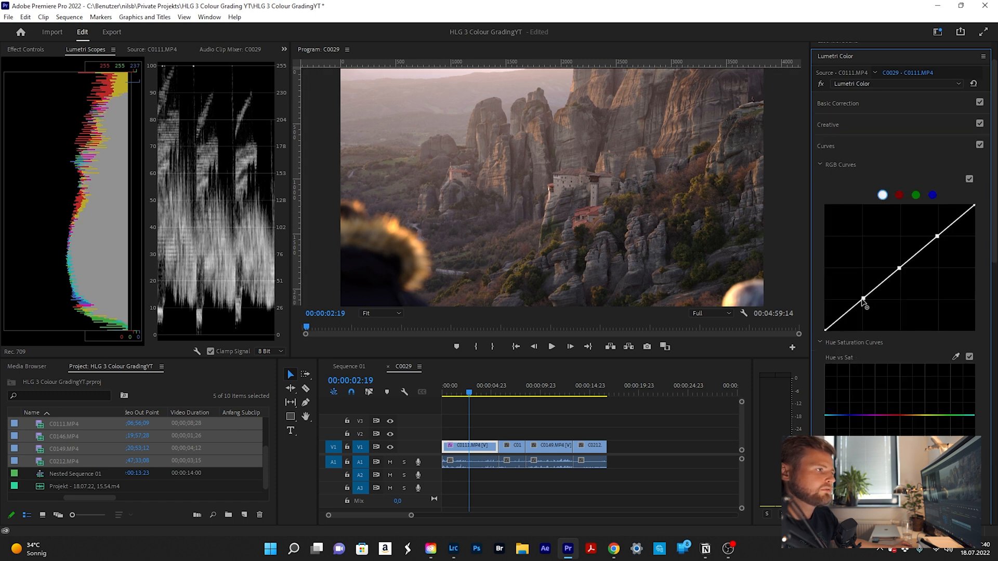
Step: Lower the shadow point and lift the highlight point of the RGB curve into a gentle S-shape
drag(863, 298, 863, 305)
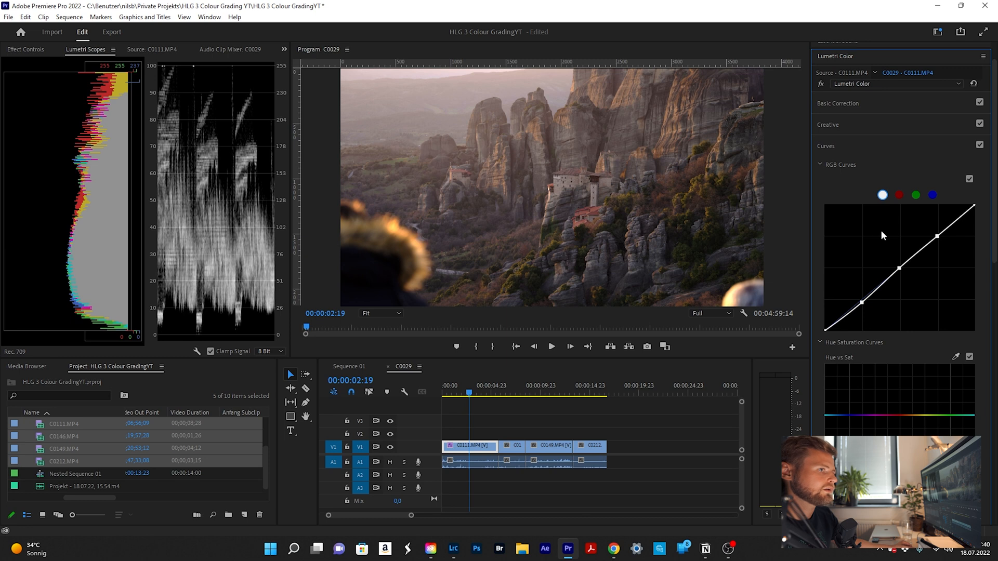
drag(951, 245, 939, 236)
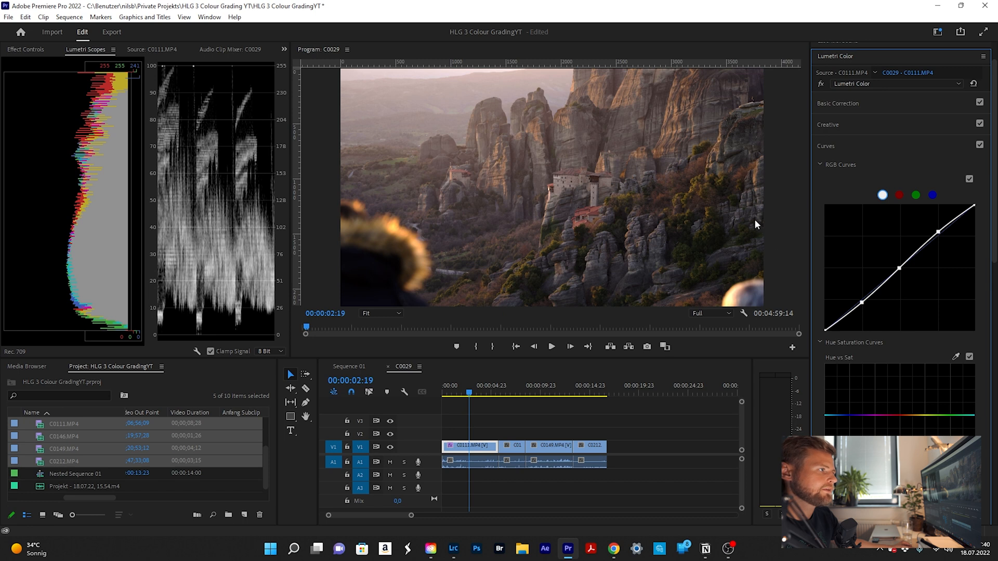
scroll(down, 3)
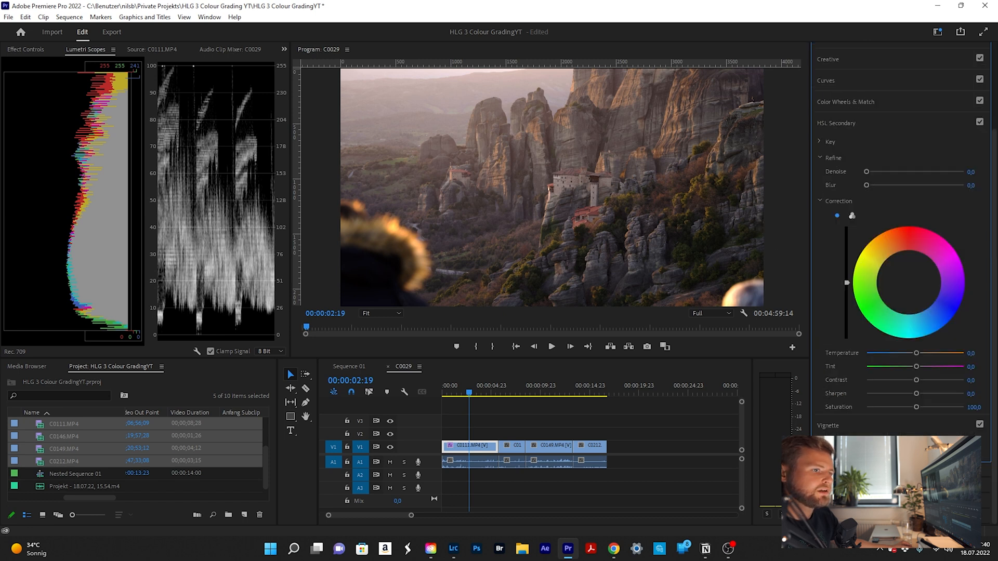
Step: Set the HSL Secondary Sharpen slider to about 8.5
drag(917, 393, 924, 393)
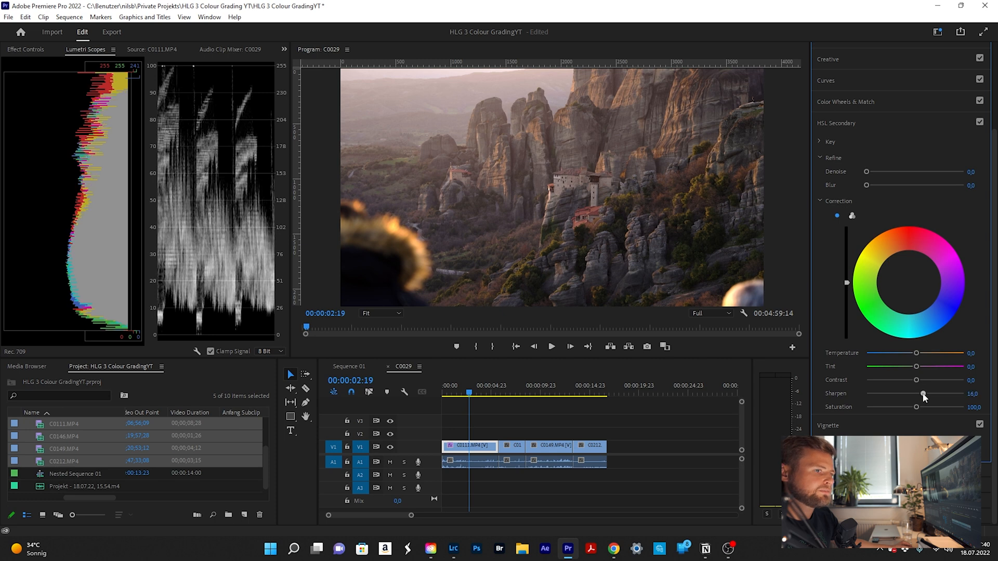
drag(923, 394, 920, 394)
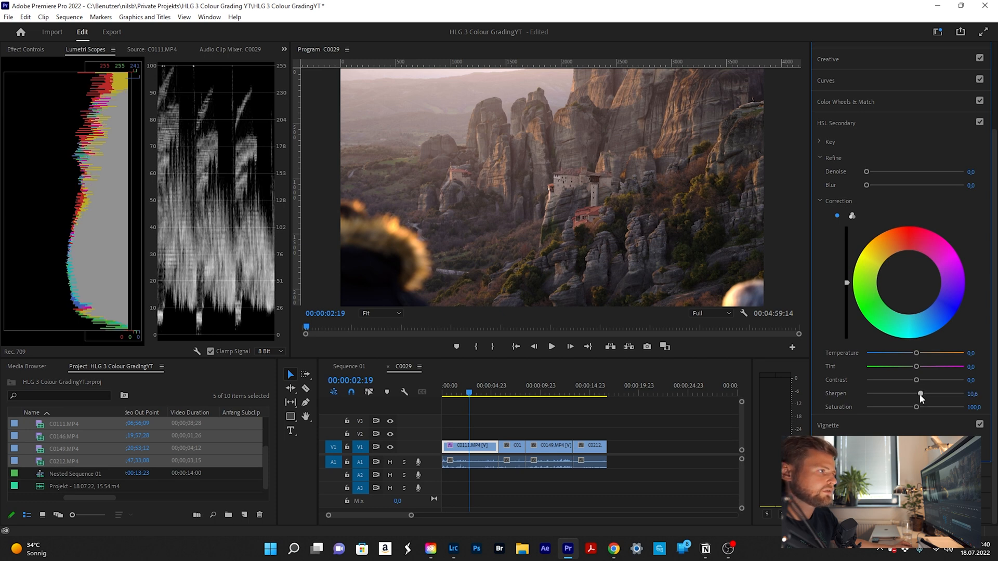
drag(921, 393, 915, 393)
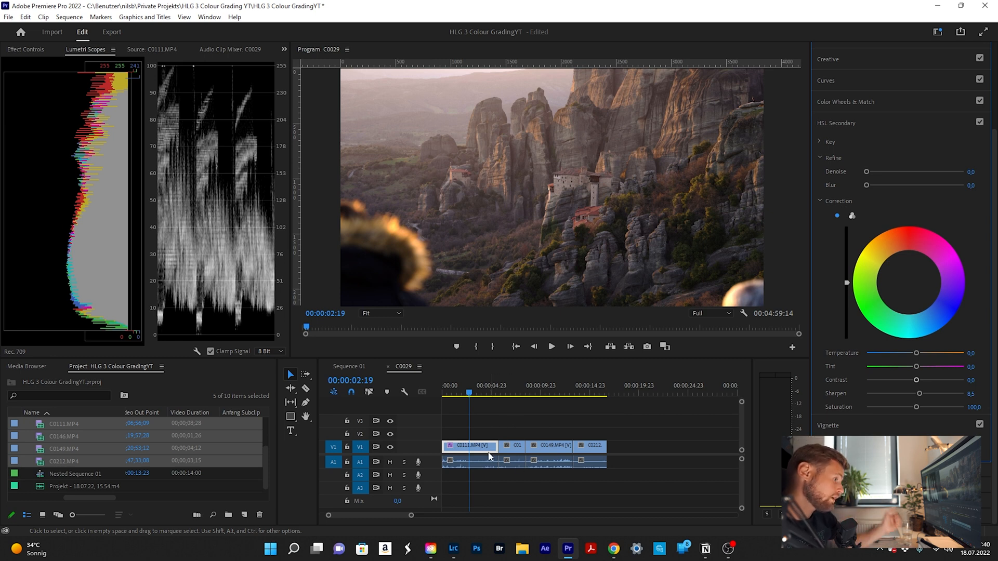
Step: Paste the first clip's Lumetri Color attributes onto the other timeline clips and preview another sunset shot
click(531, 385)
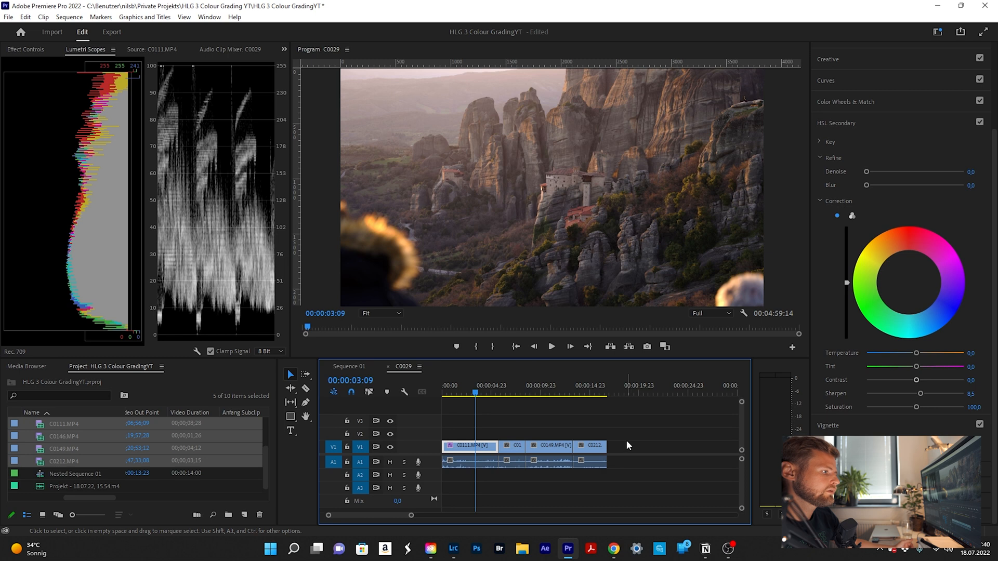
right_click(469, 446)
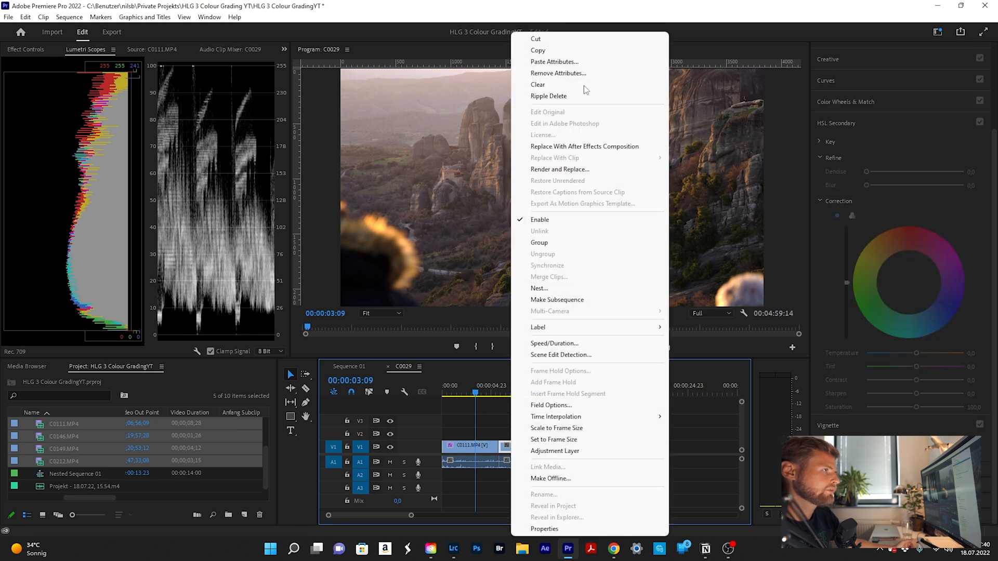
click(554, 61)
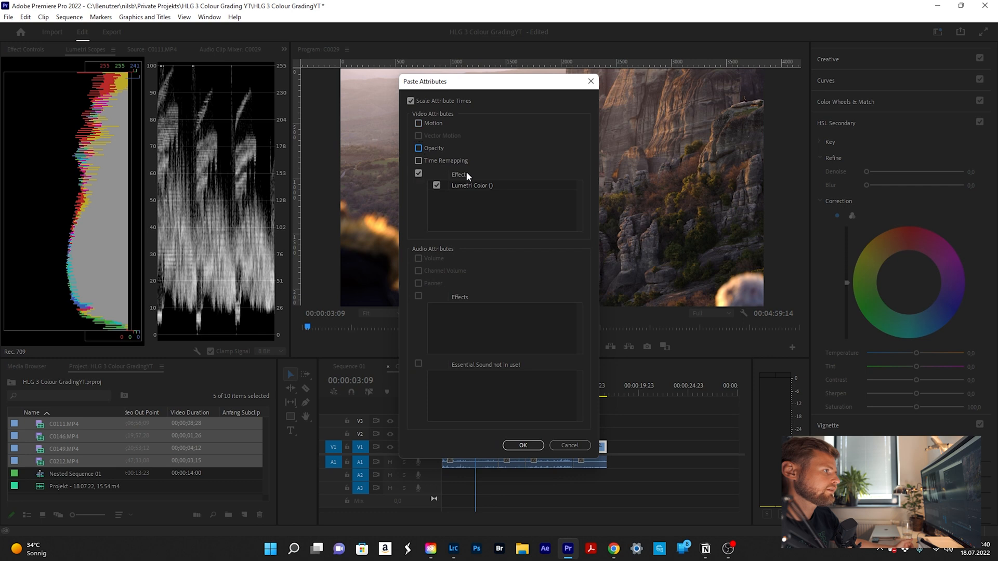
click(521, 445)
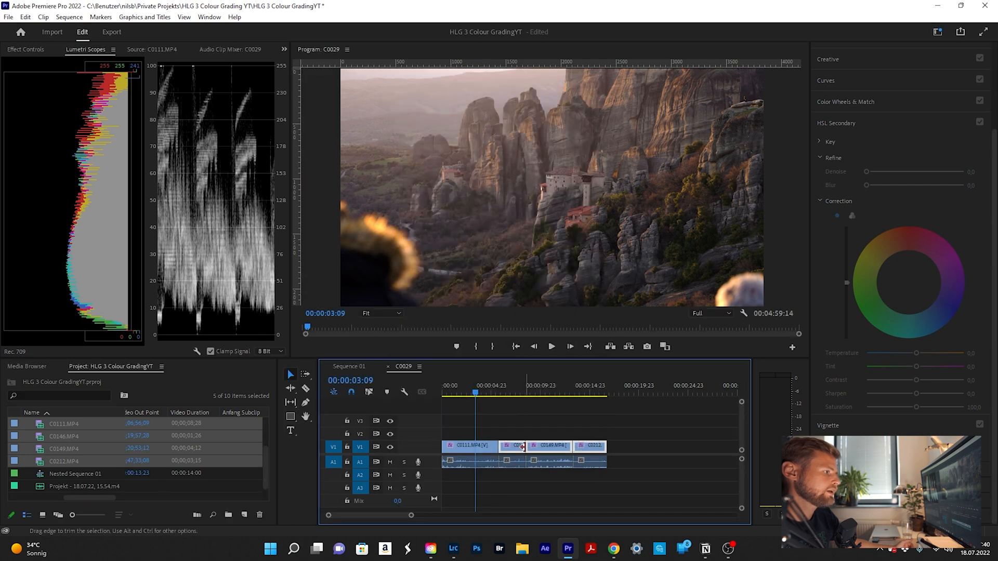
drag(476, 393, 513, 393)
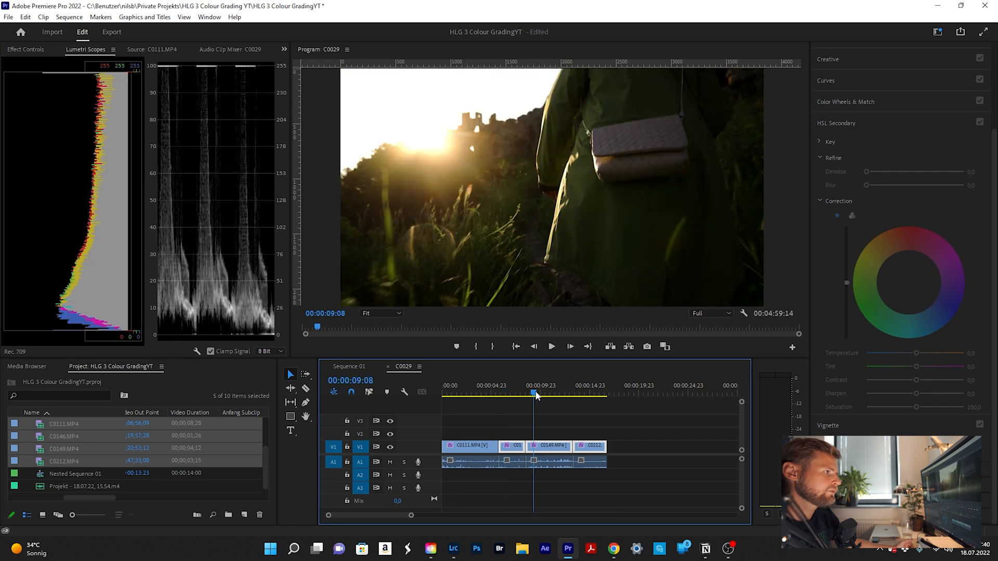
click(584, 393)
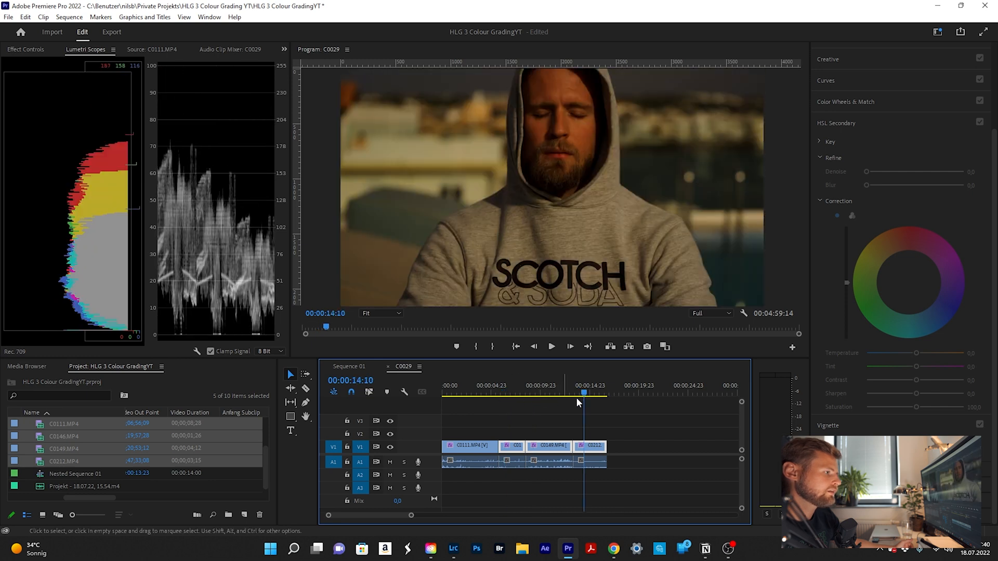
click(504, 393)
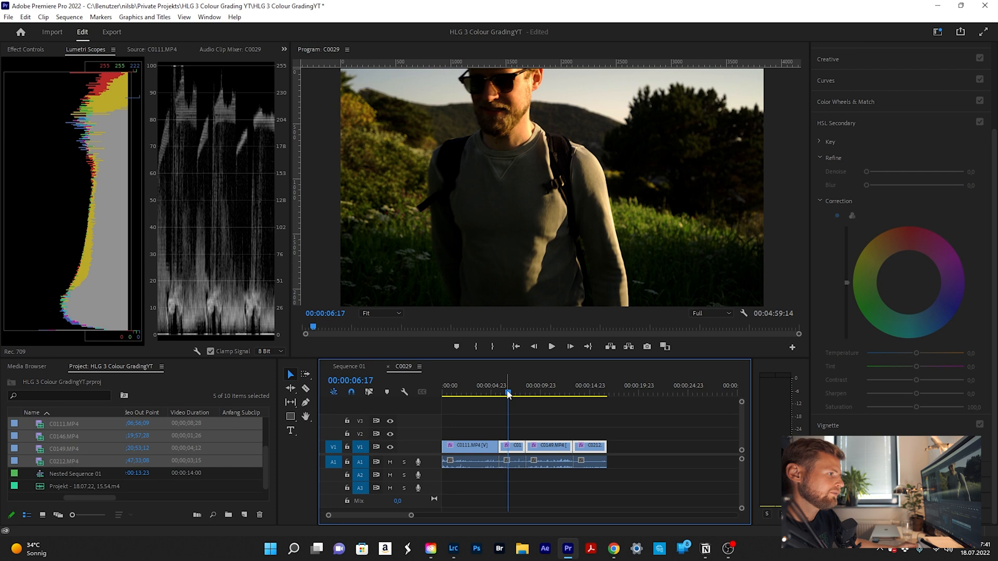
mouse_move(659, 196)
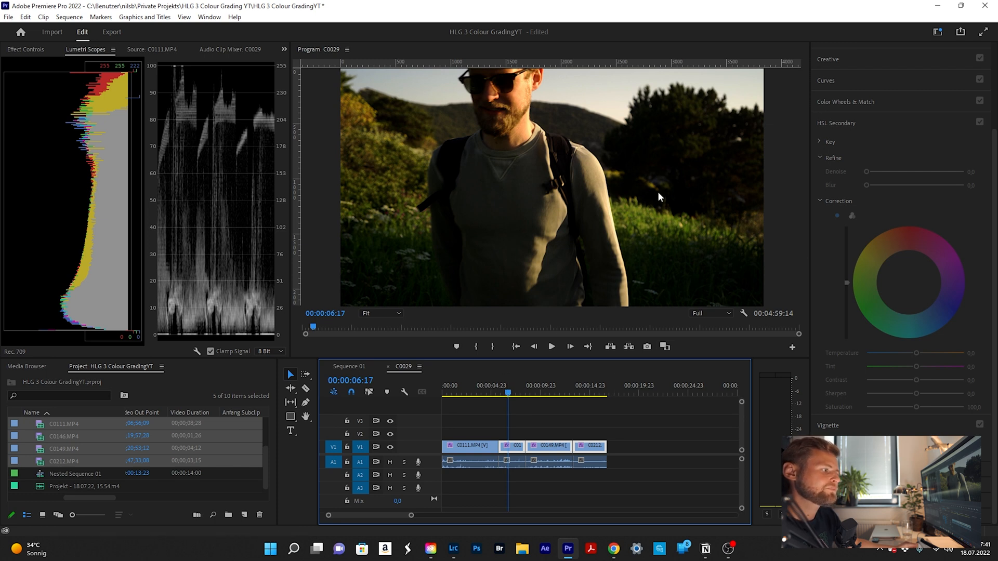
drag(915, 393, 920, 393)
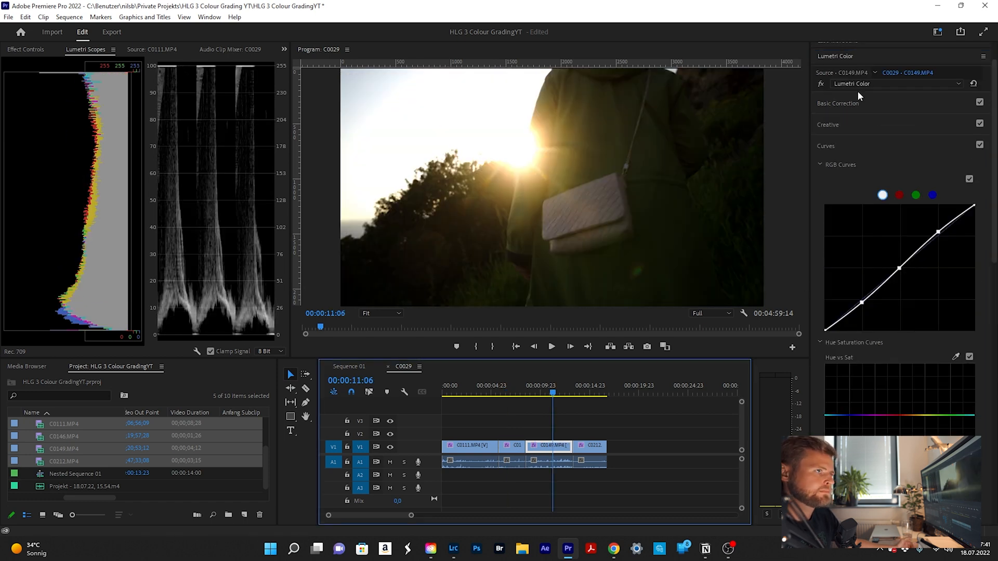
click(838, 103)
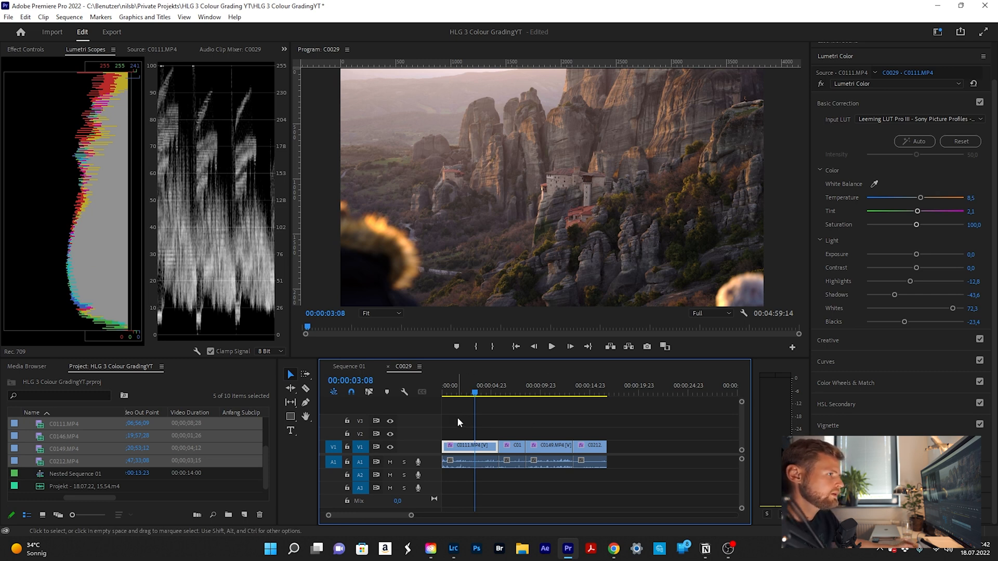
mouse_move(518, 401)
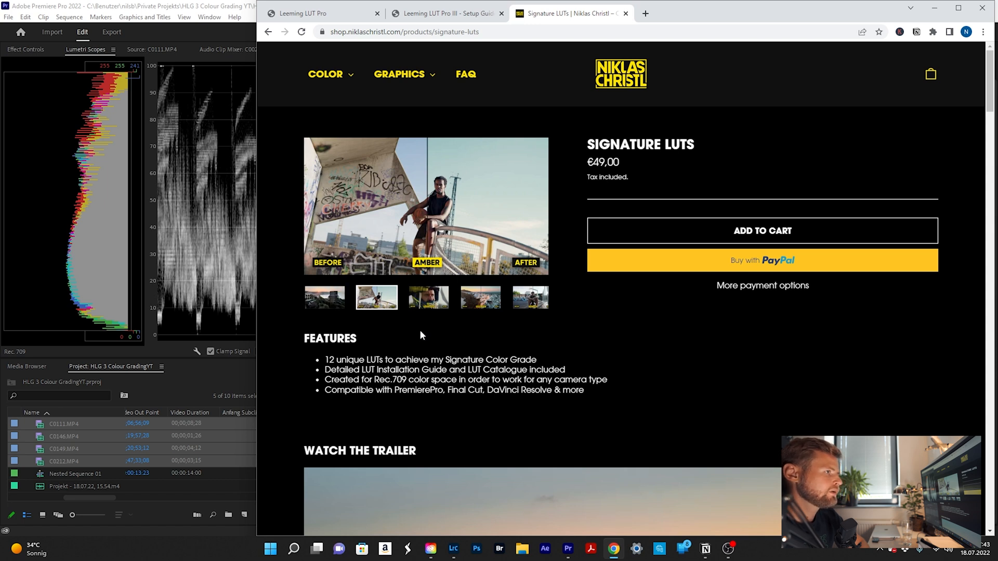
Step: Open the Signature LUTs product page in the online shop
double_click(604, 162)
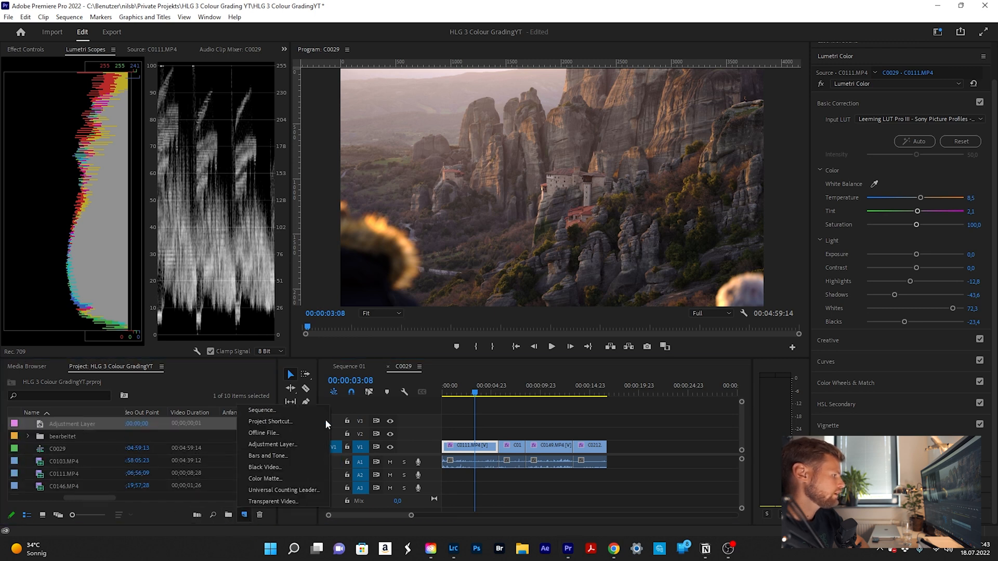
mouse_move(282, 489)
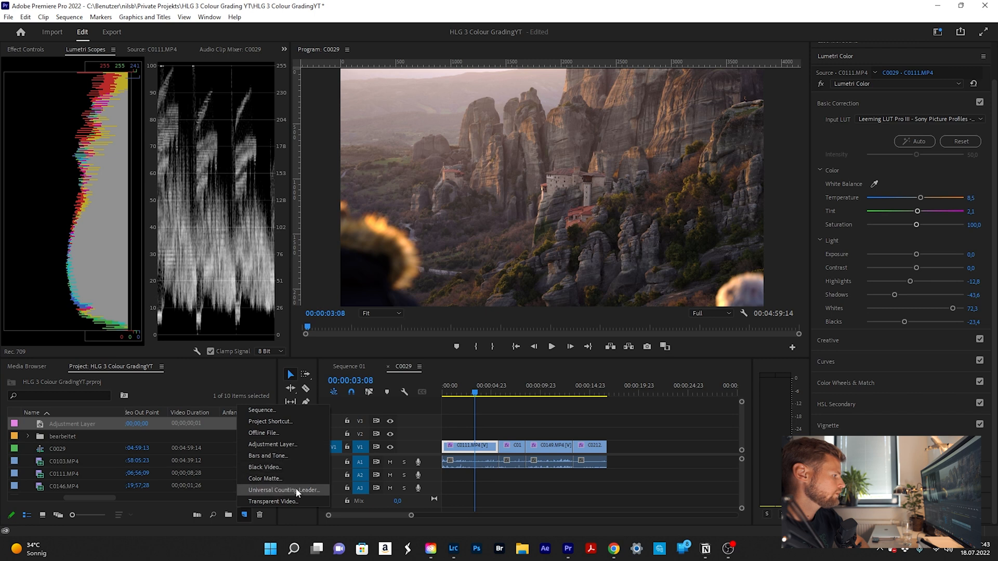
Step: Create a 3840×2160, 23,976 fps adjustment layer from the Project panel's New Item menu
click(272, 444)
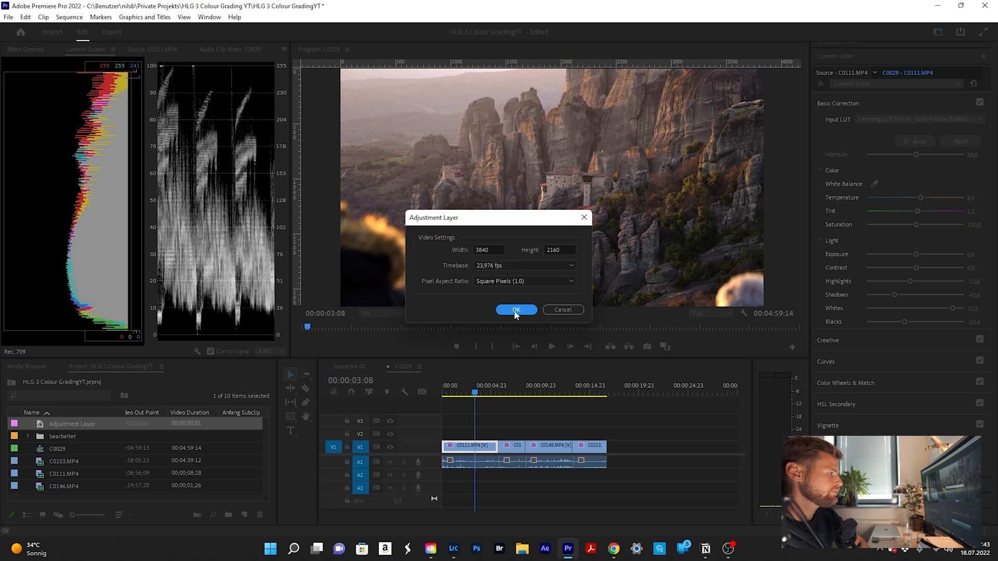
click(515, 310)
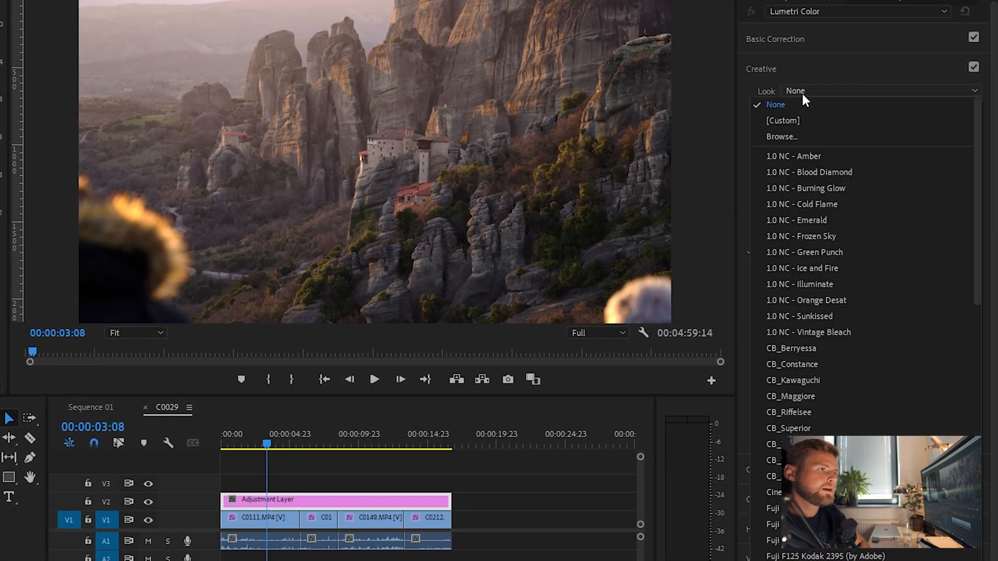
mouse_move(793, 156)
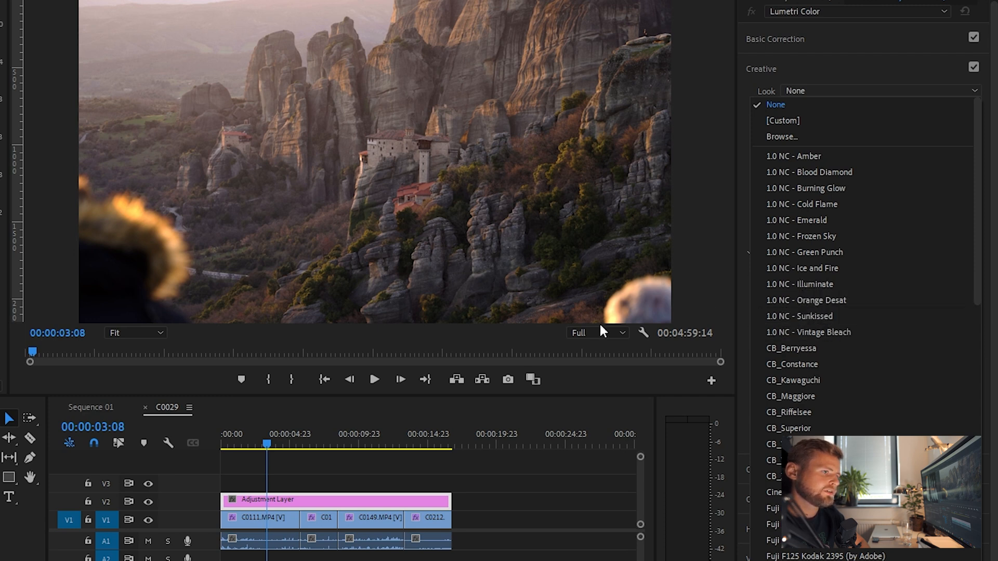
mouse_move(740, 304)
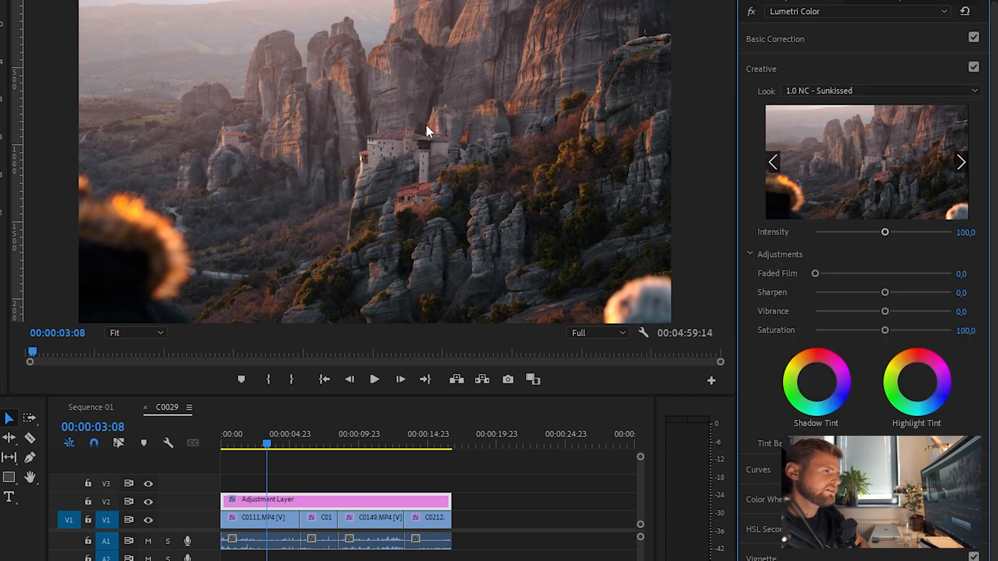
mouse_move(408, 96)
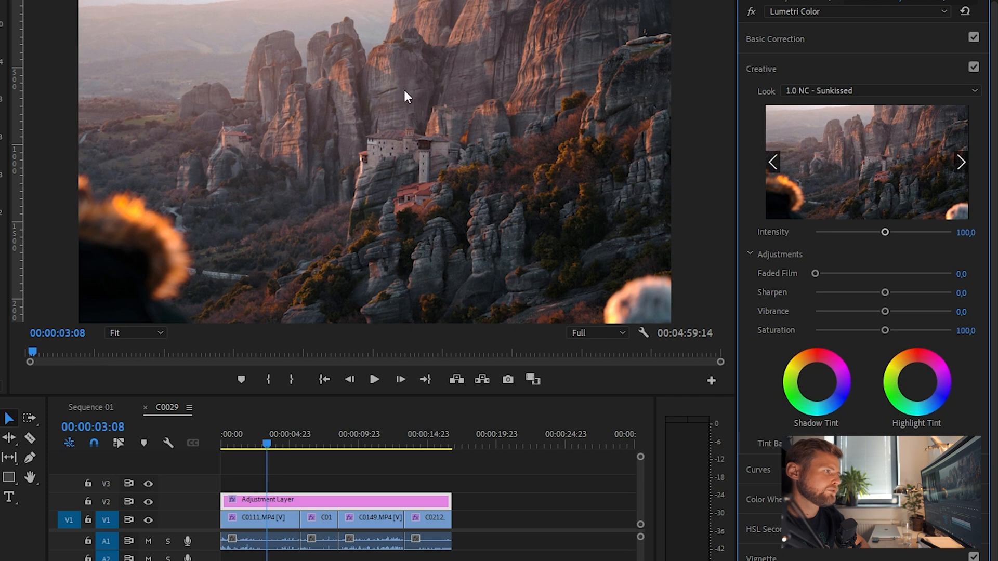
Step: Sweep the Sunkissed look intensity from max down to zero, then settle it at about 60,6
drag(884, 232, 888, 232)
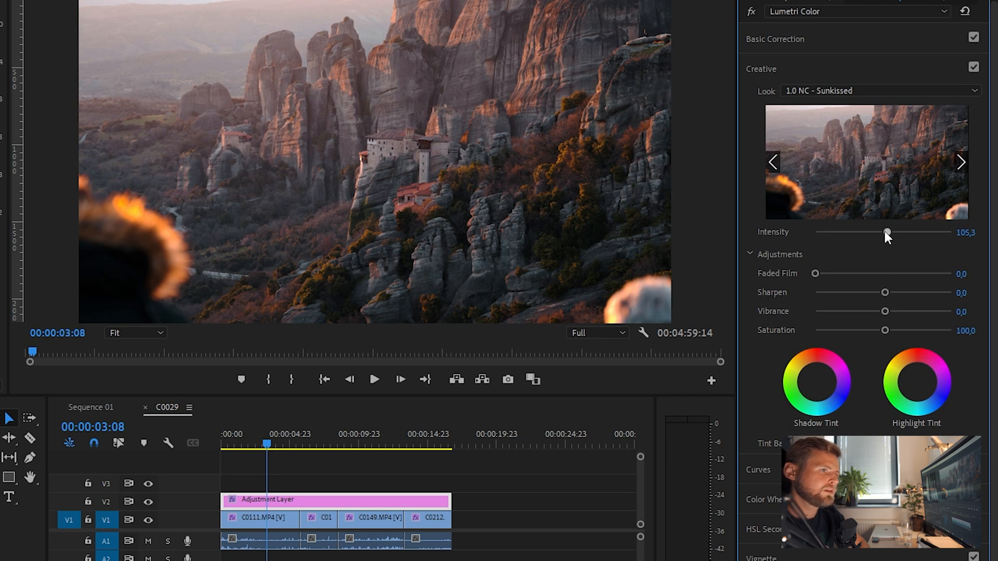
drag(888, 232, 815, 231)
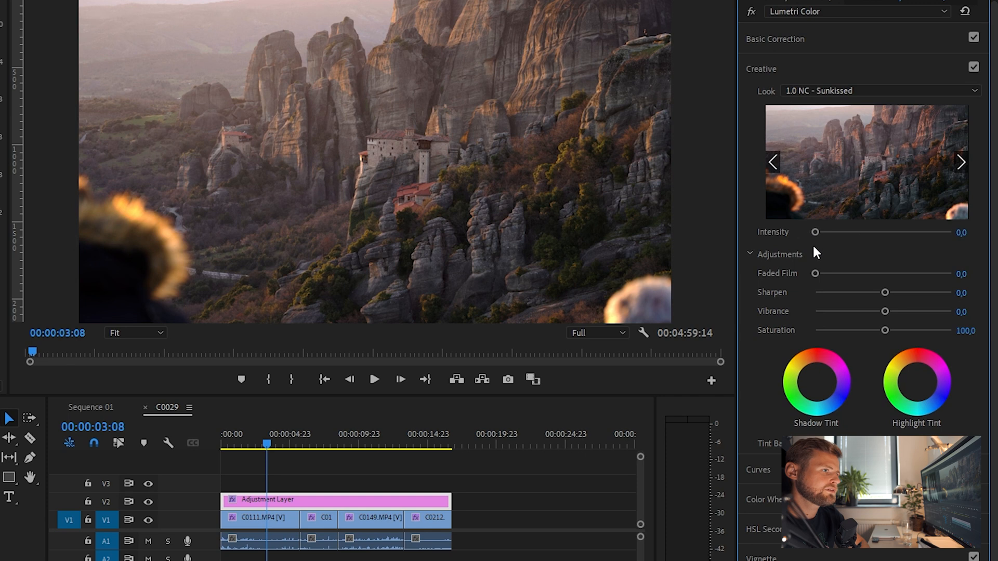
drag(816, 232, 821, 232)
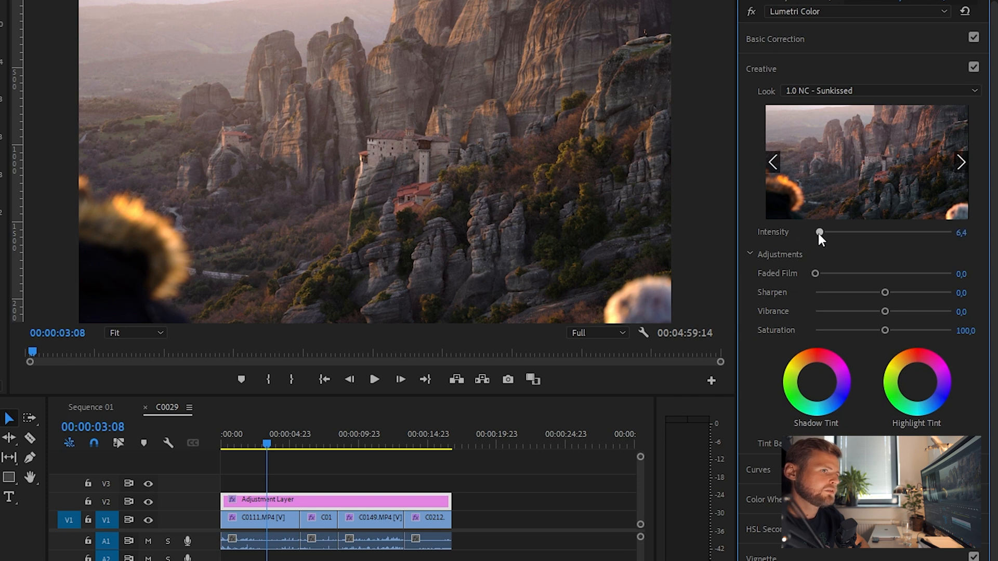
drag(819, 232, 829, 231)
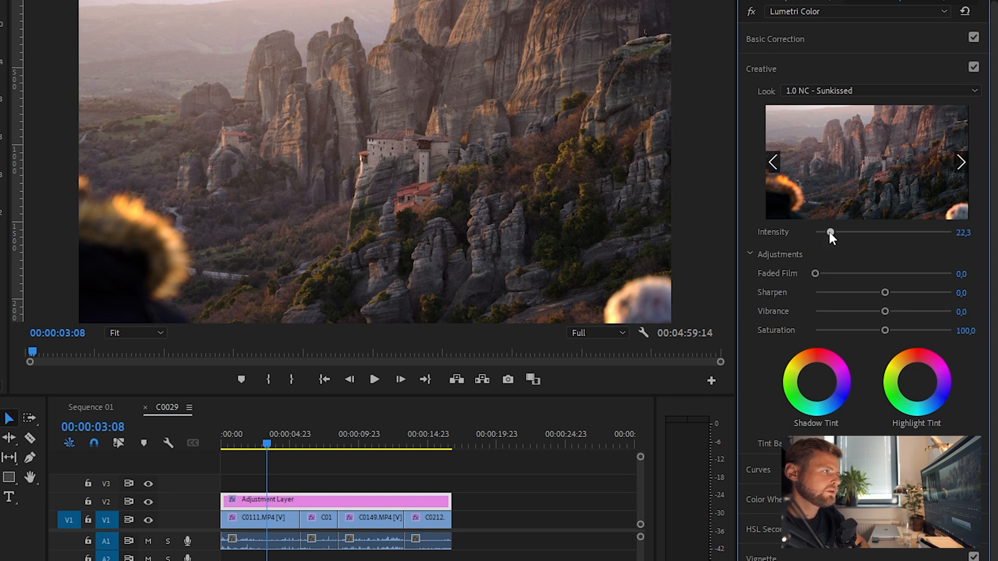
drag(830, 232, 845, 232)
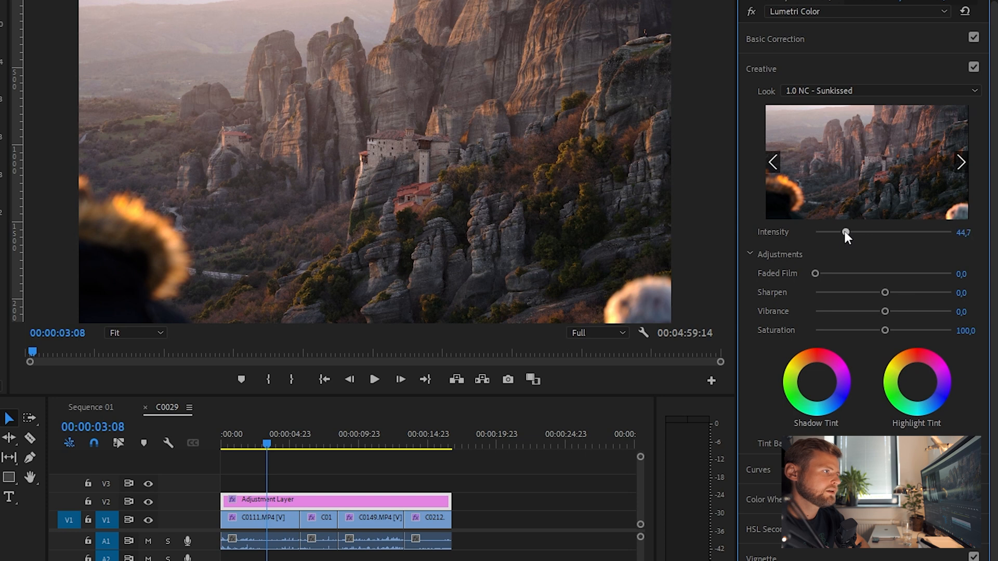
drag(845, 232, 855, 232)
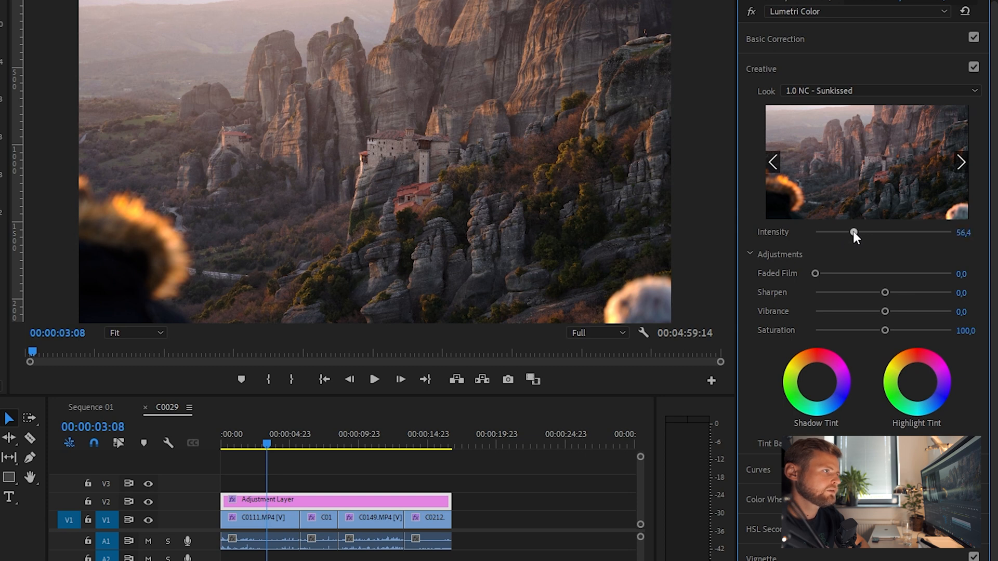
drag(855, 233, 861, 233)
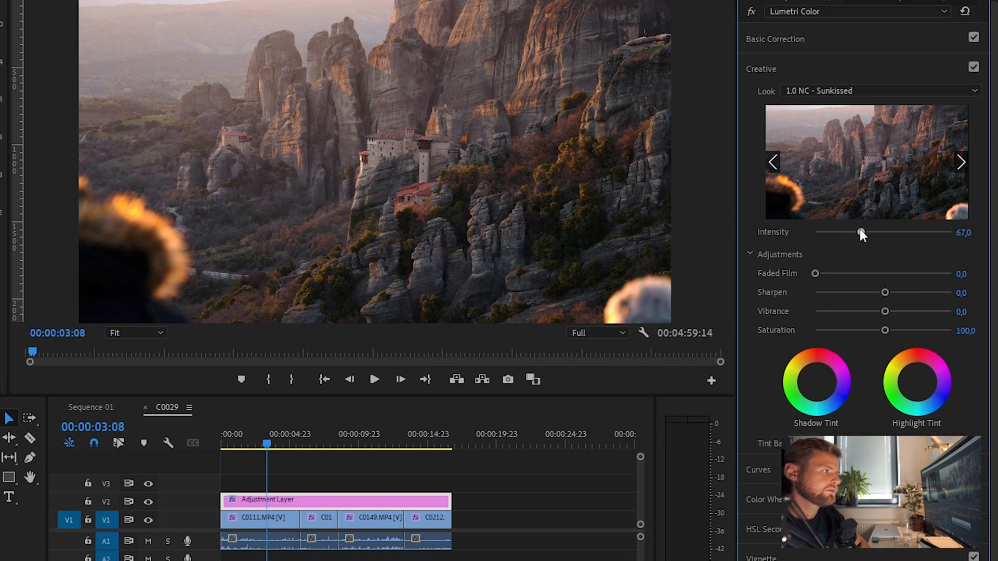
drag(861, 232, 855, 232)
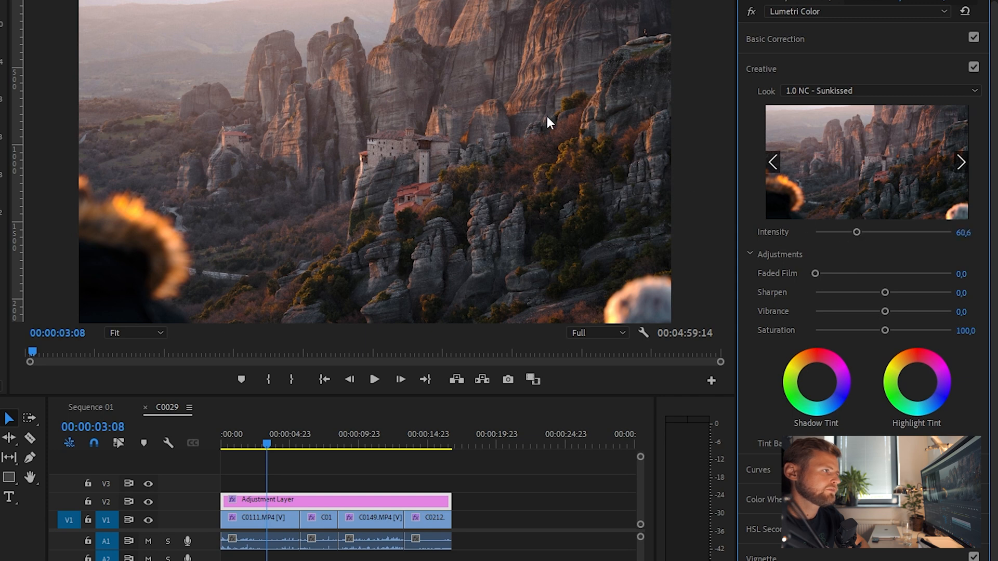
mouse_move(449, 224)
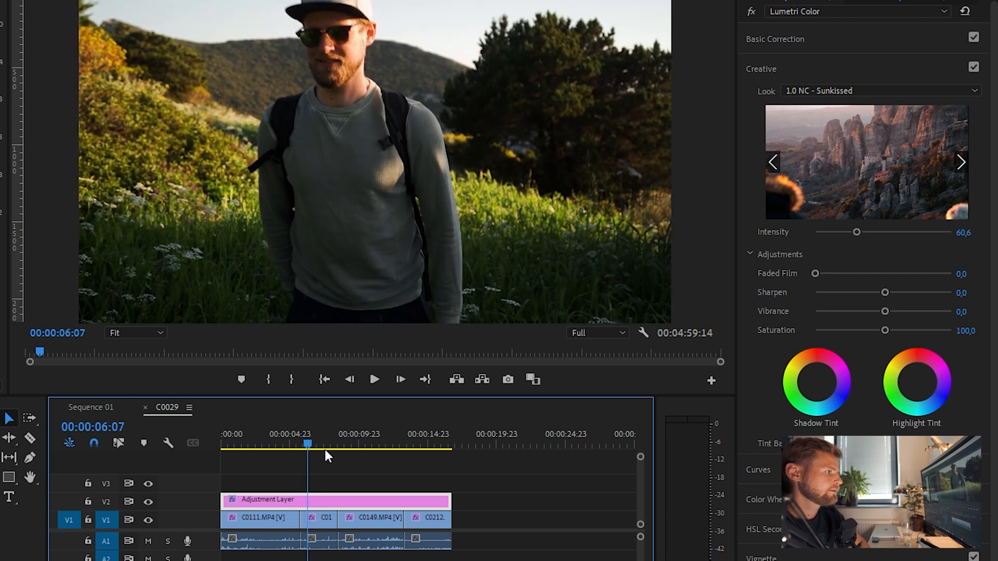
drag(308, 444, 382, 444)
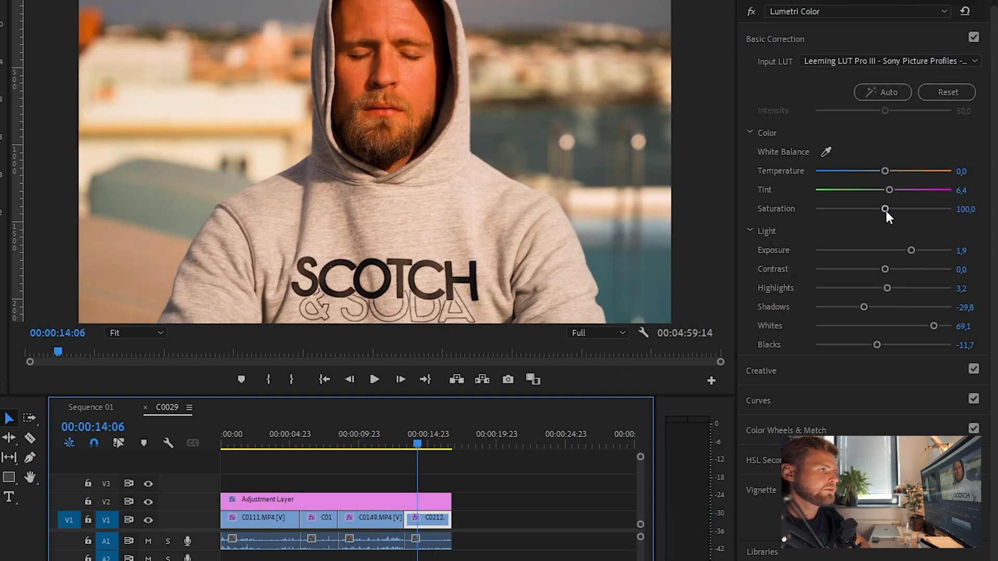
Step: Set C0212 to temperature -9,6 and saturation 88,3, then hide the V2 adjustment-layer track for comparison
drag(885, 209, 882, 209)
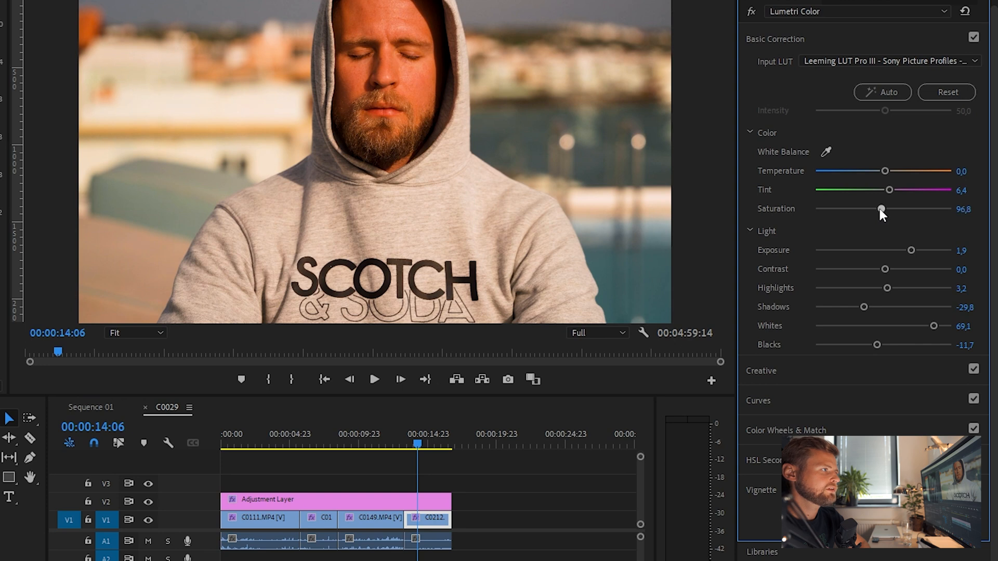
drag(881, 209, 877, 209)
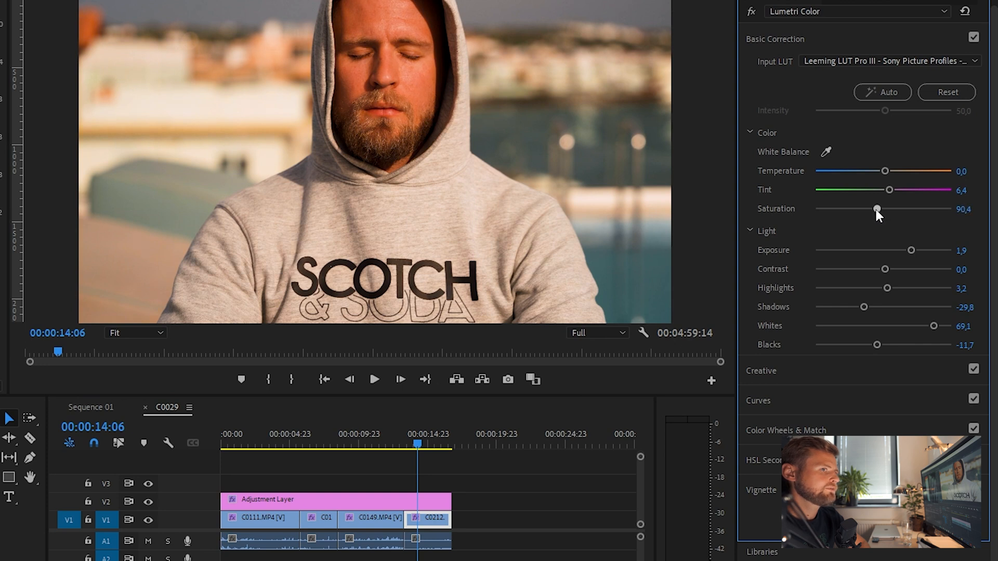
mouse_move(887, 177)
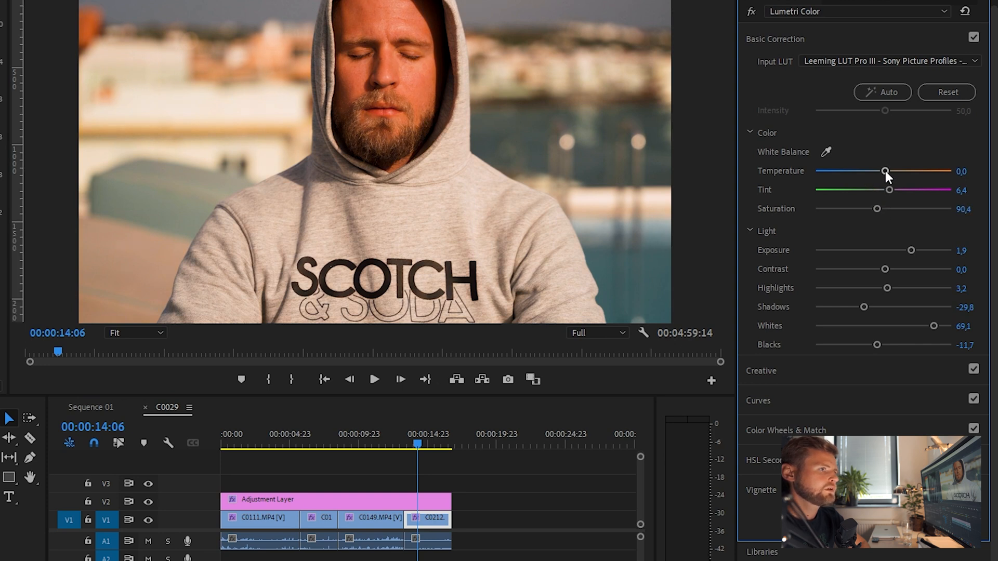
drag(884, 171, 878, 172)
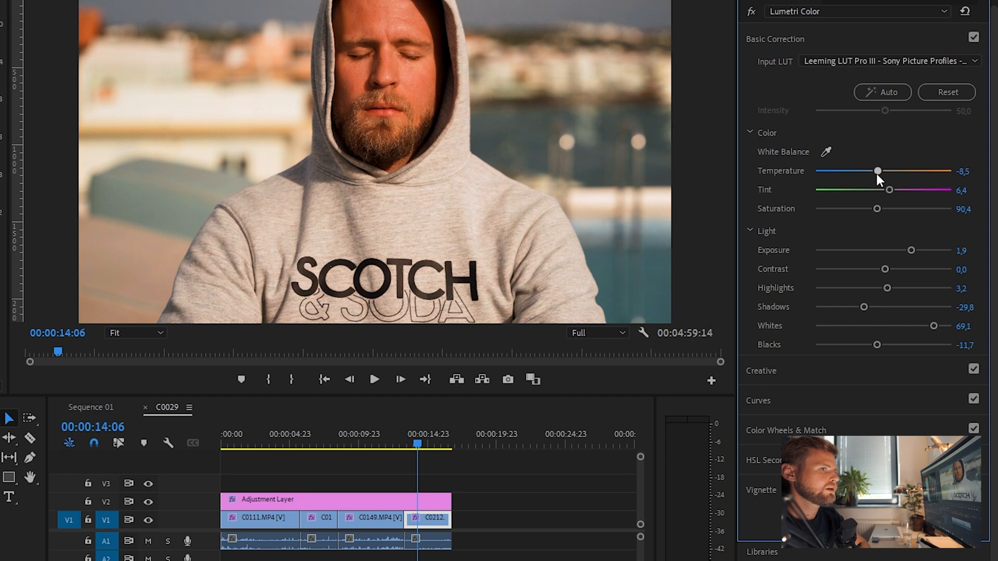
drag(878, 171, 877, 172)
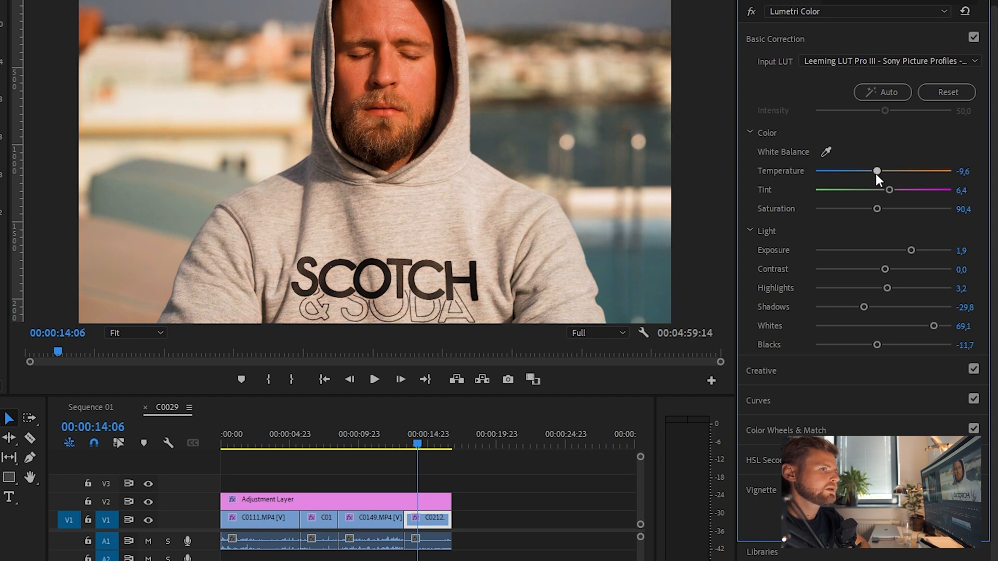
drag(878, 208, 874, 208)
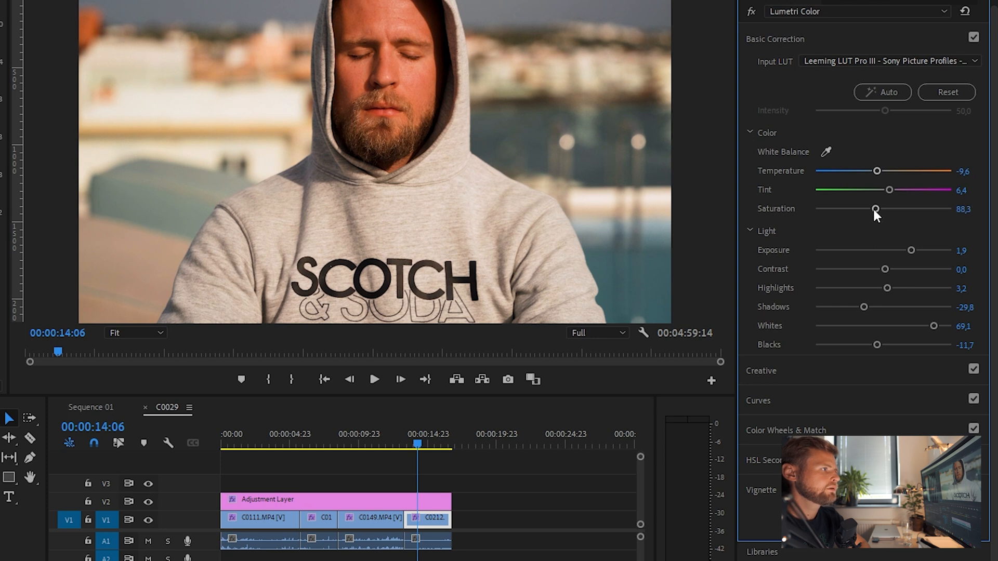
mouse_move(393, 444)
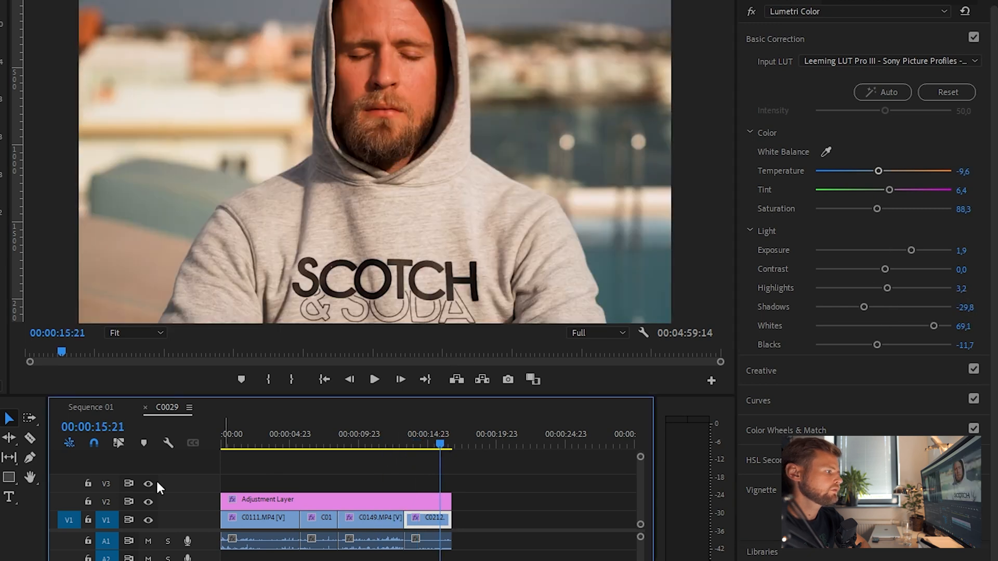
click(148, 502)
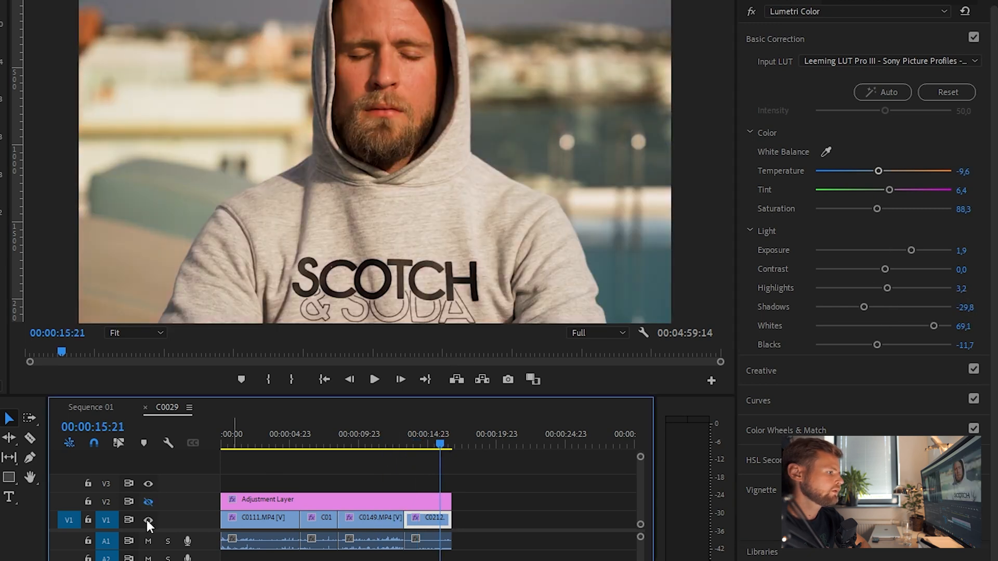